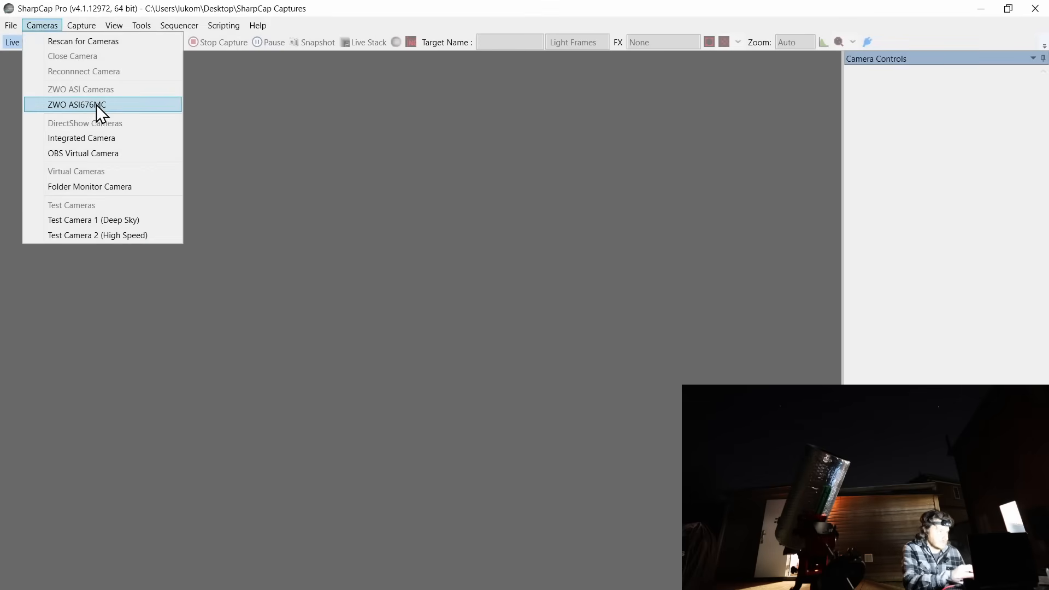
# Connect the ZWO ASI676MC camera from the Cameras menu to start its live view
pyautogui.click(77, 105)
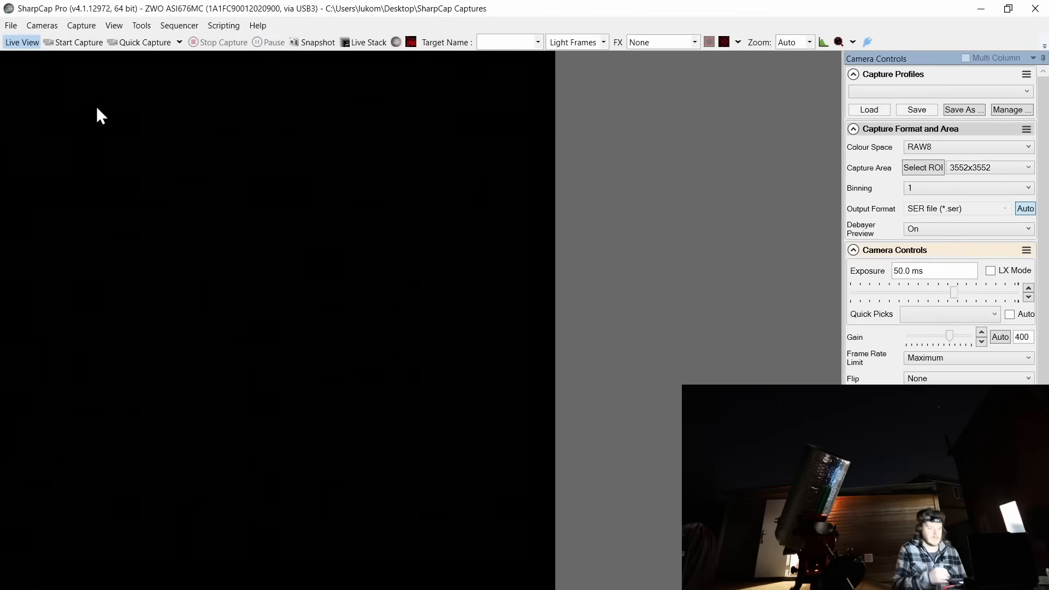
pyautogui.moveTo(368, 182)
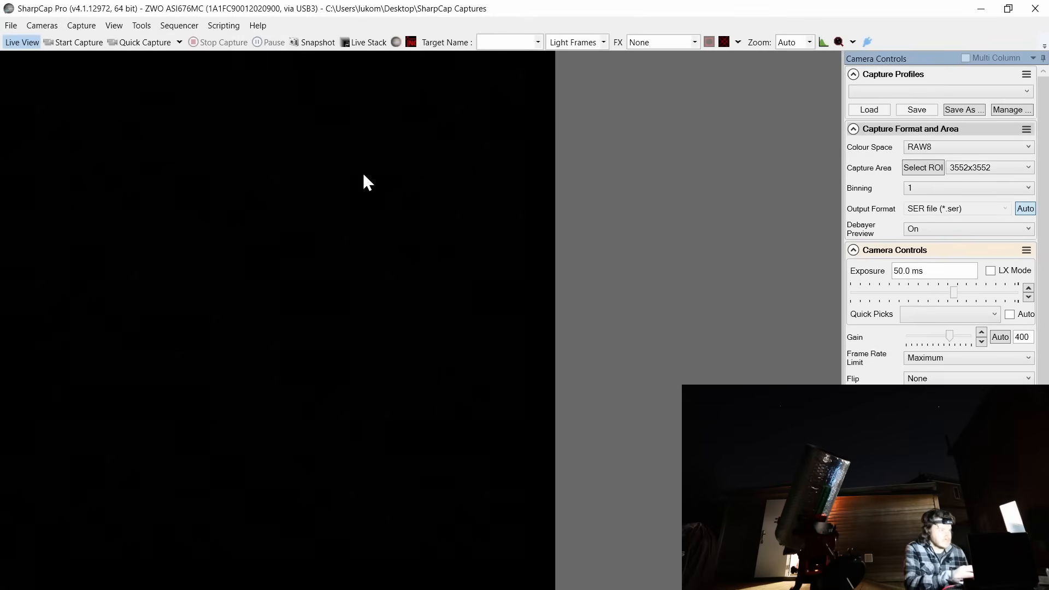
pyautogui.moveTo(559, 264)
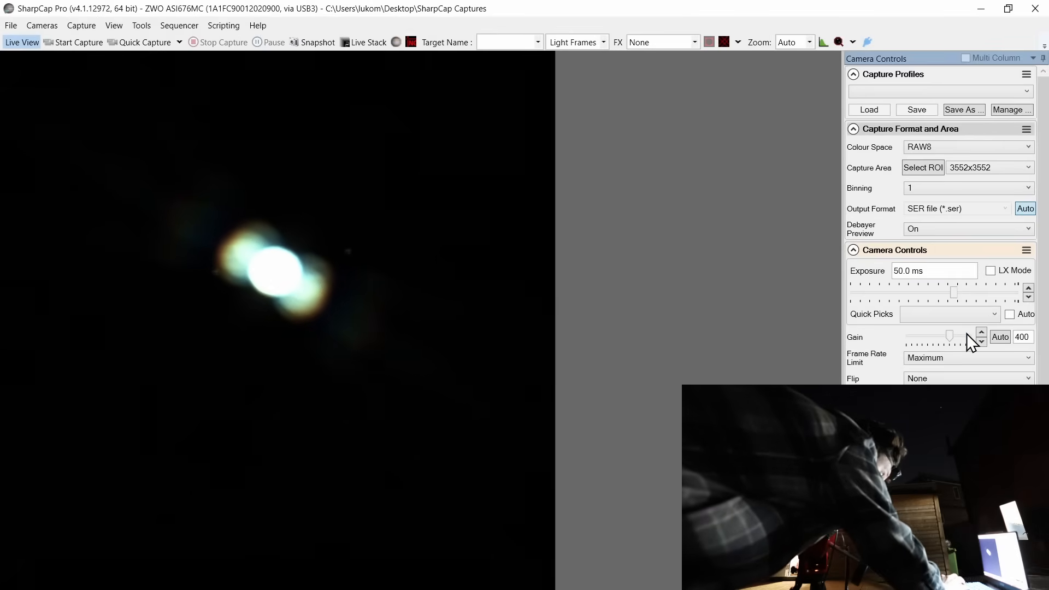
# Increase the camera gain with the Gain spinner in Camera Controls
pyautogui.click(981, 333)
pyautogui.write('10')
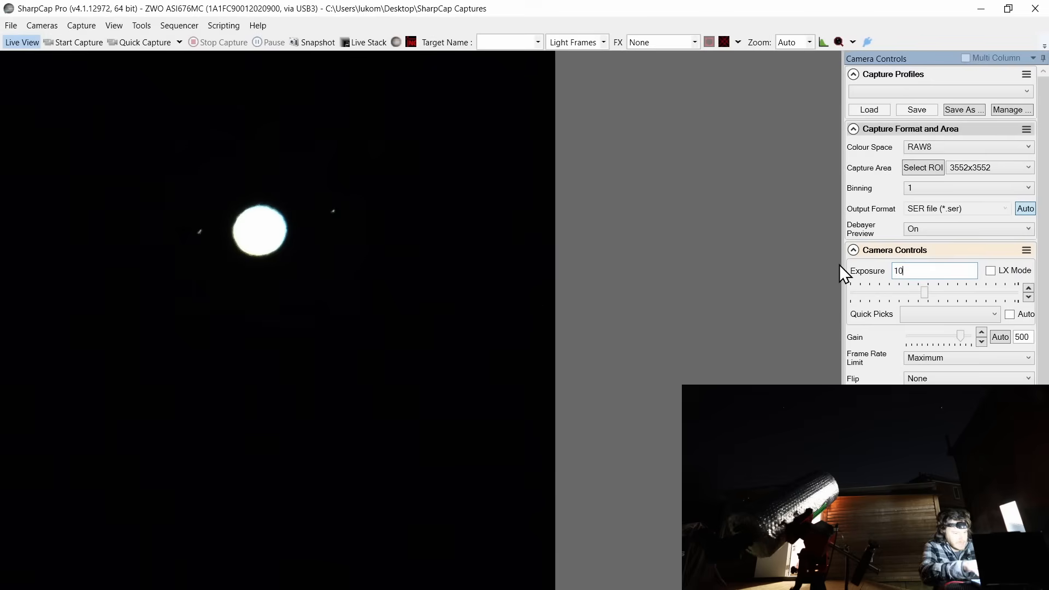
# Enter a 10 ms exposure and lower the gain to 300
pyautogui.write('ms')
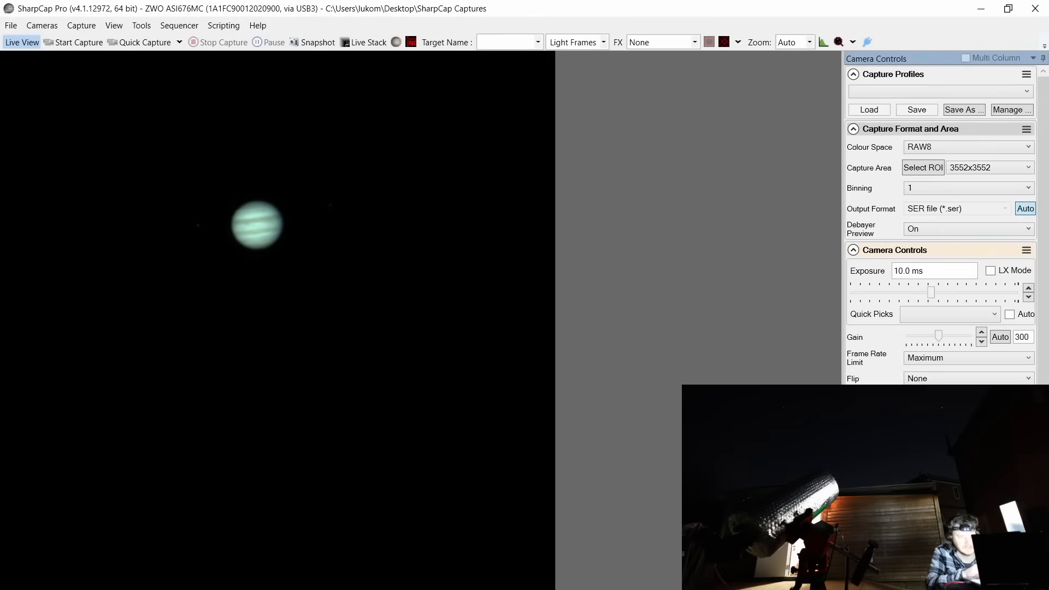
pyautogui.moveTo(745, 277)
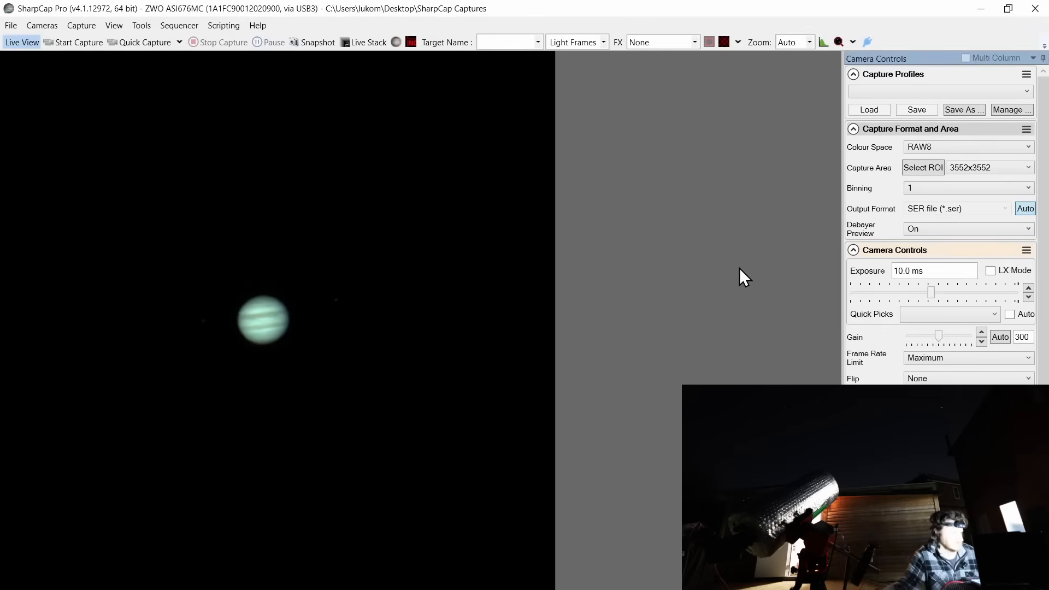
pyautogui.moveTo(494, 165)
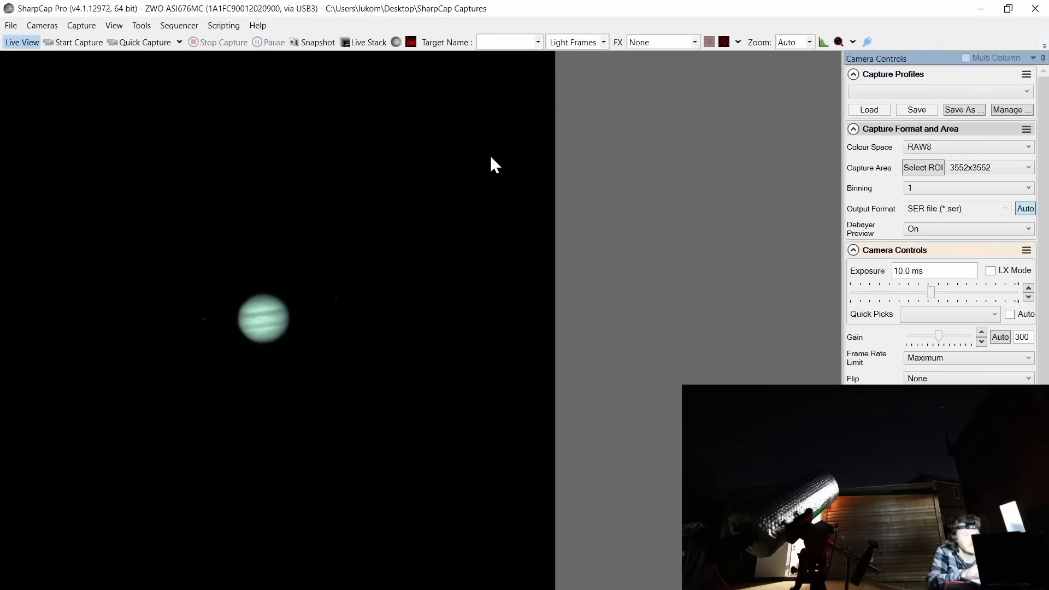
pyautogui.moveTo(396, 42)
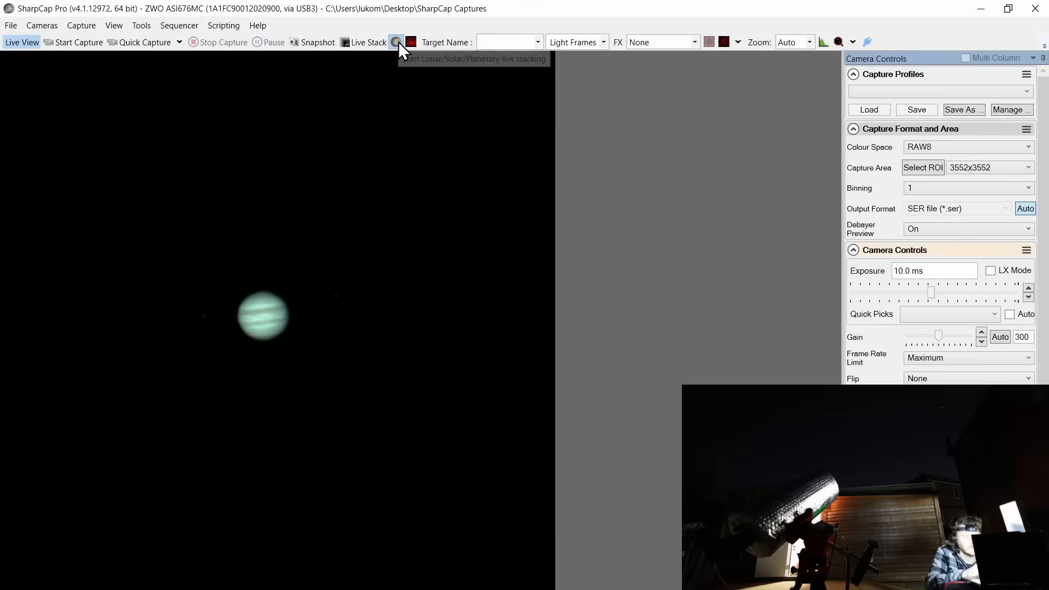
# Start planetary live stacking with a 300-frame target and auto brightness/colour adjustment
pyautogui.click(367, 42)
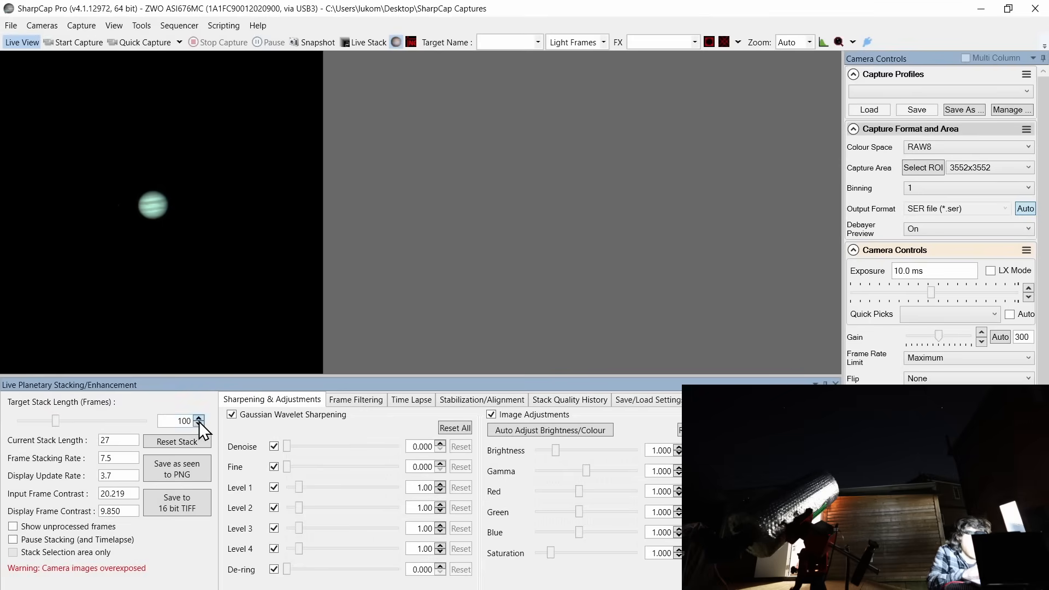
pyautogui.click(198, 418)
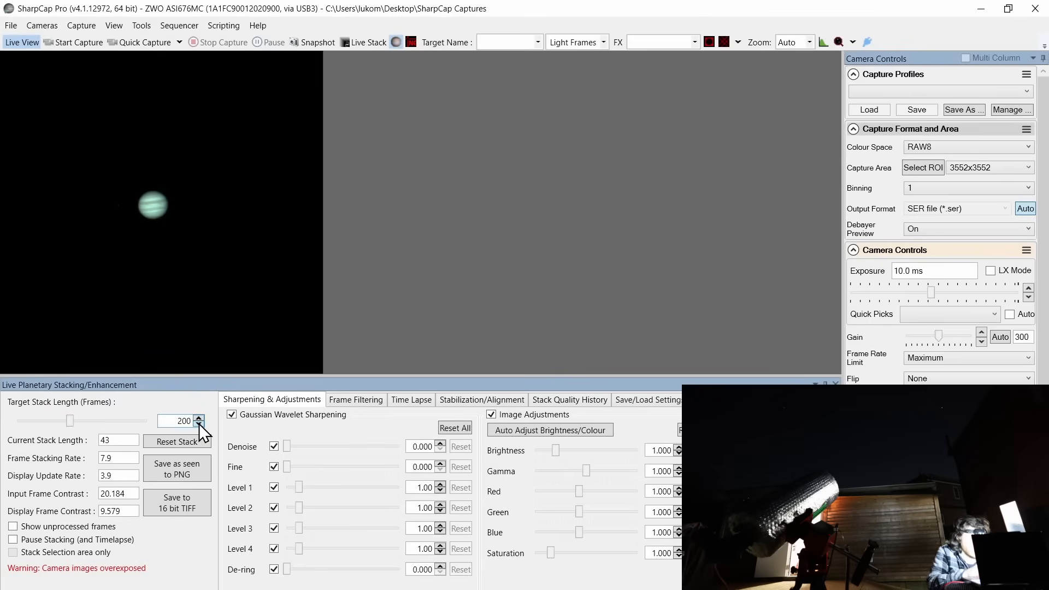
pyautogui.click(198, 417)
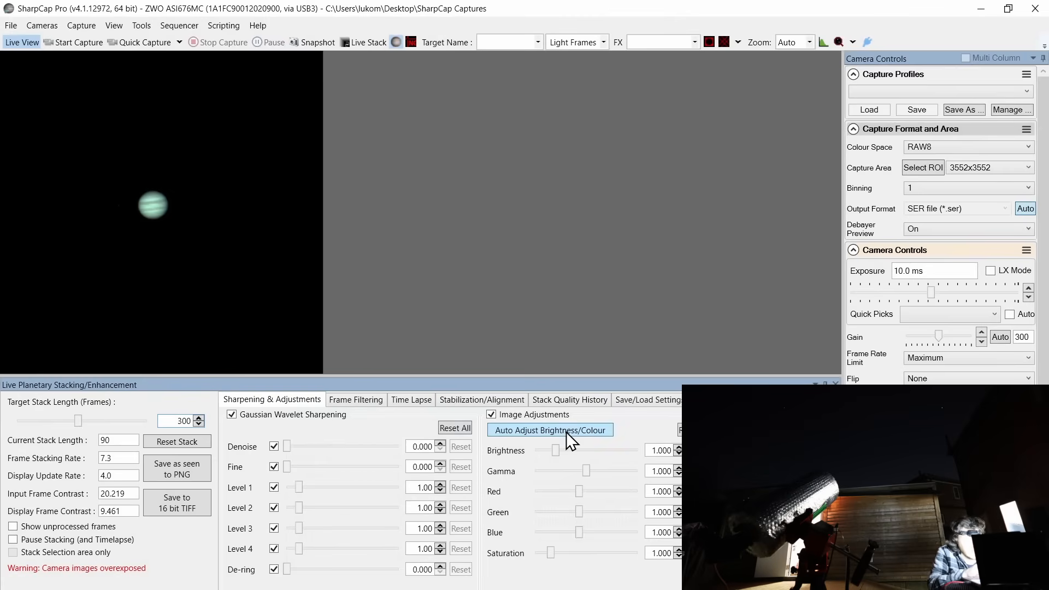
pyautogui.click(549, 429)
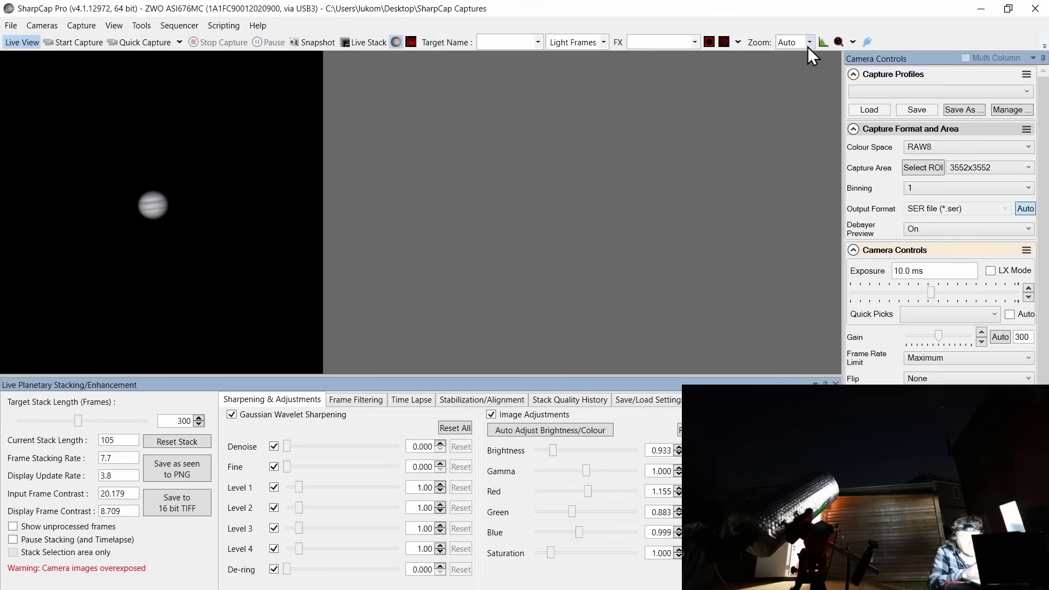
# Set the display zoom to 100% after briefly trying 200%
pyautogui.click(792, 41)
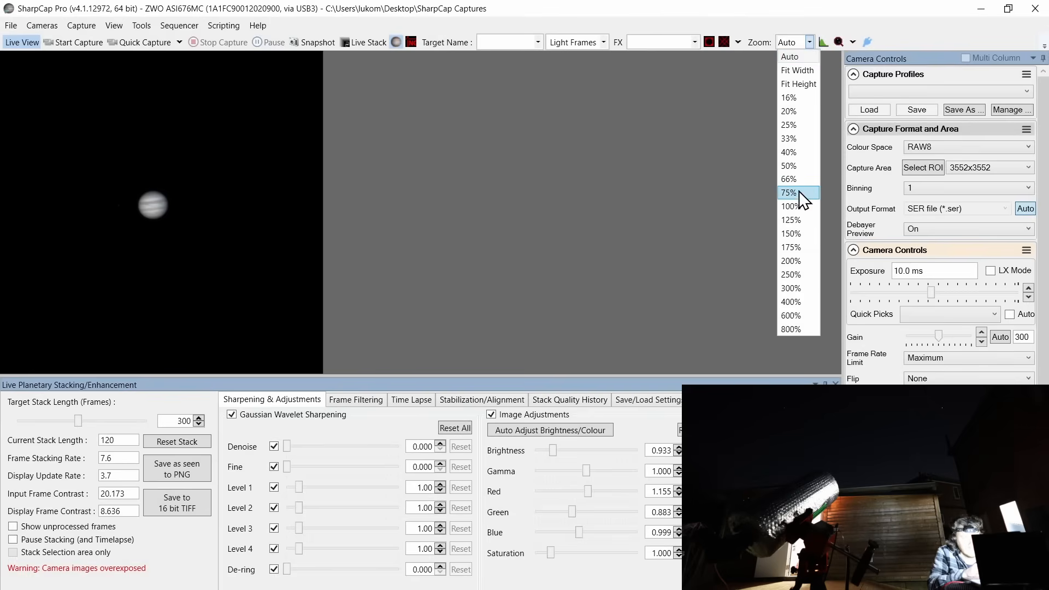
pyautogui.moveTo(793, 260)
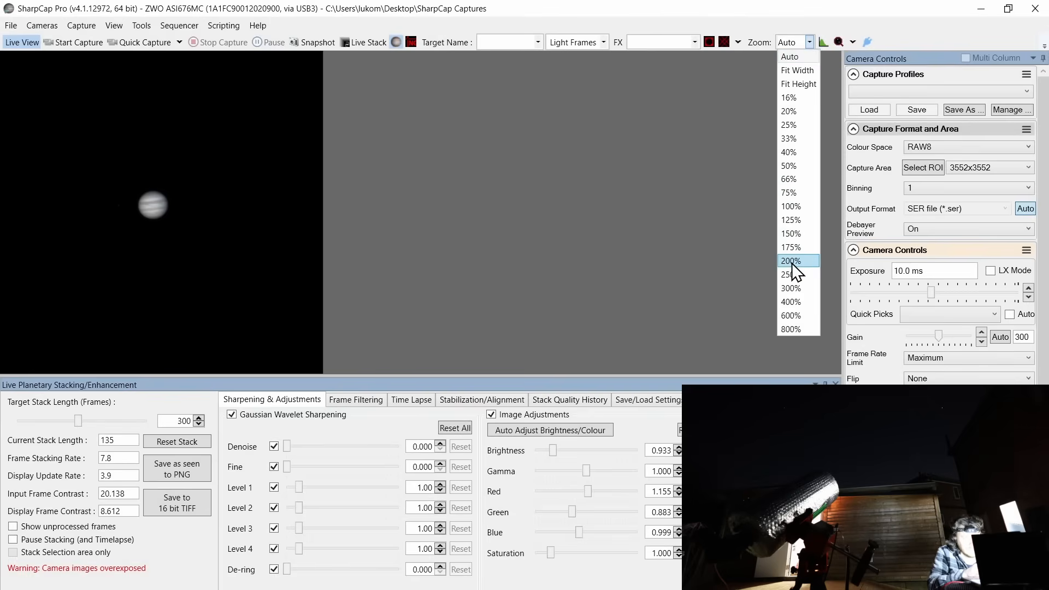
pyautogui.click(790, 261)
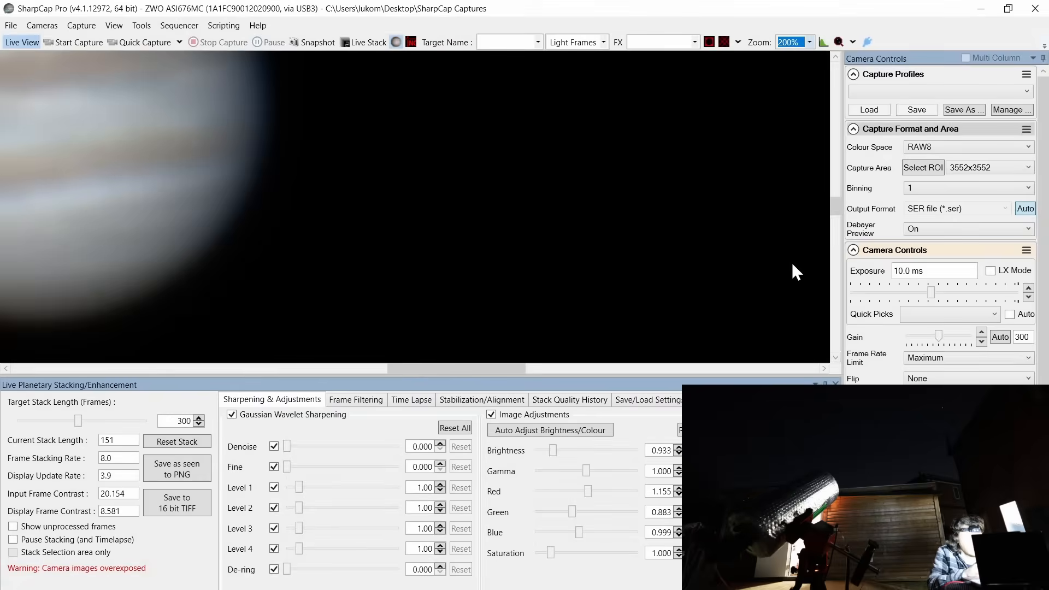
pyautogui.click(808, 42)
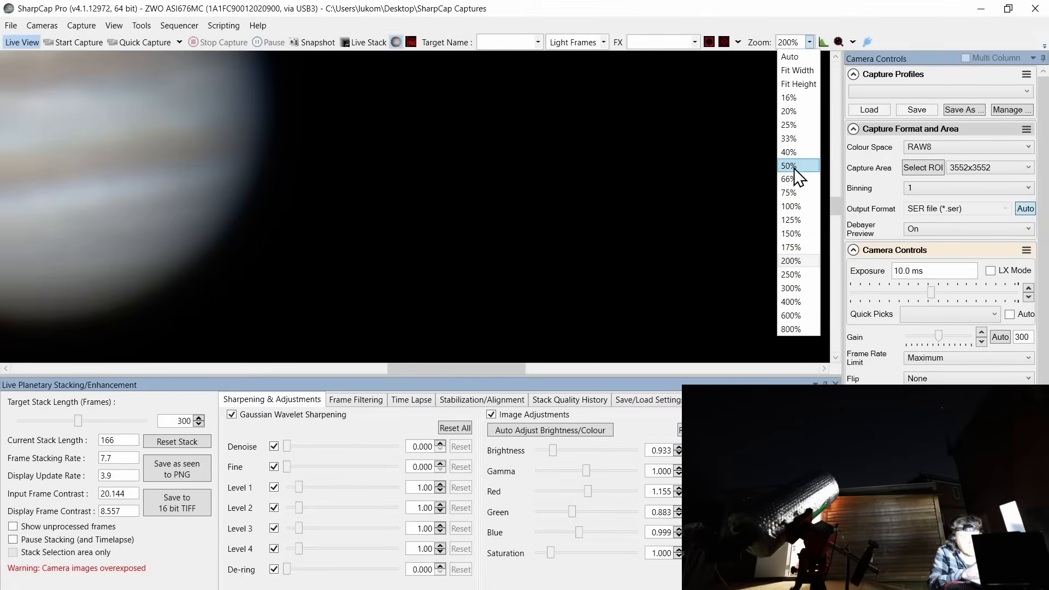
pyautogui.click(790, 206)
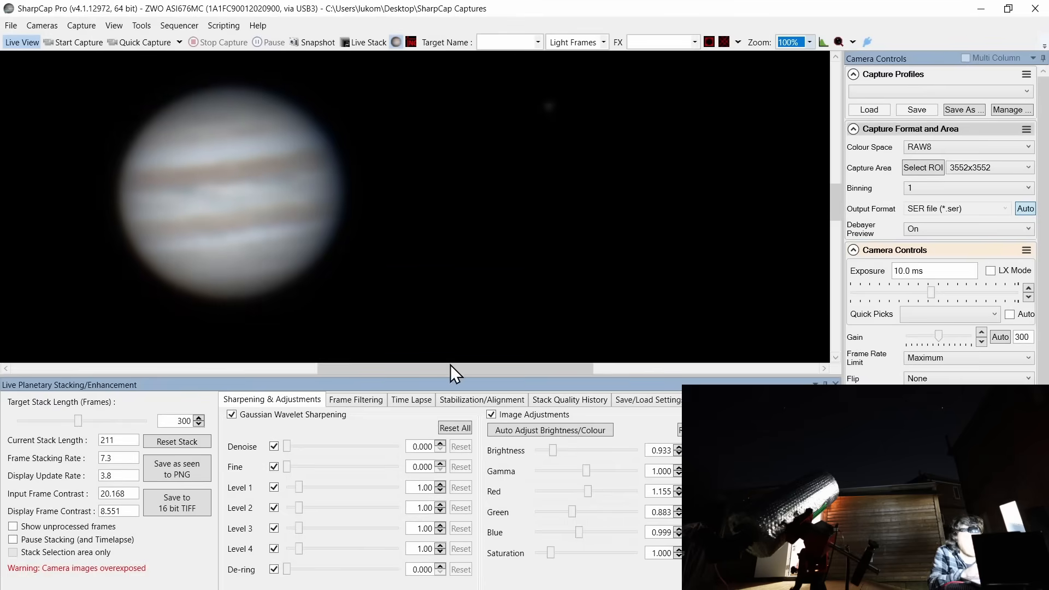
pyautogui.moveTo(384, 420)
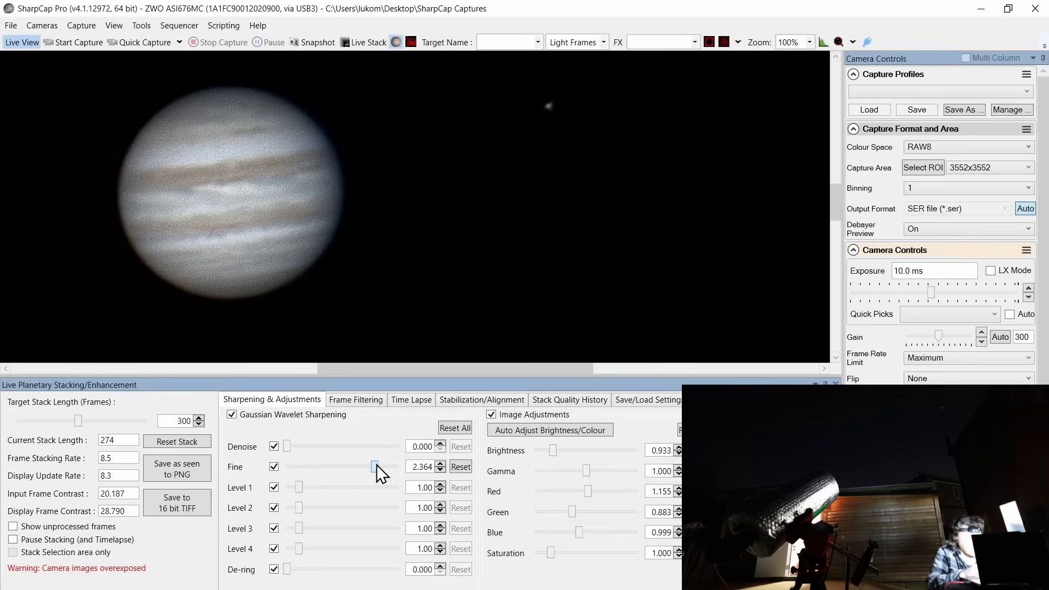
# Set wavelet denoise to 0.690, level 1 to 3.83 and level 2 to 27.03
pyautogui.click(460, 466)
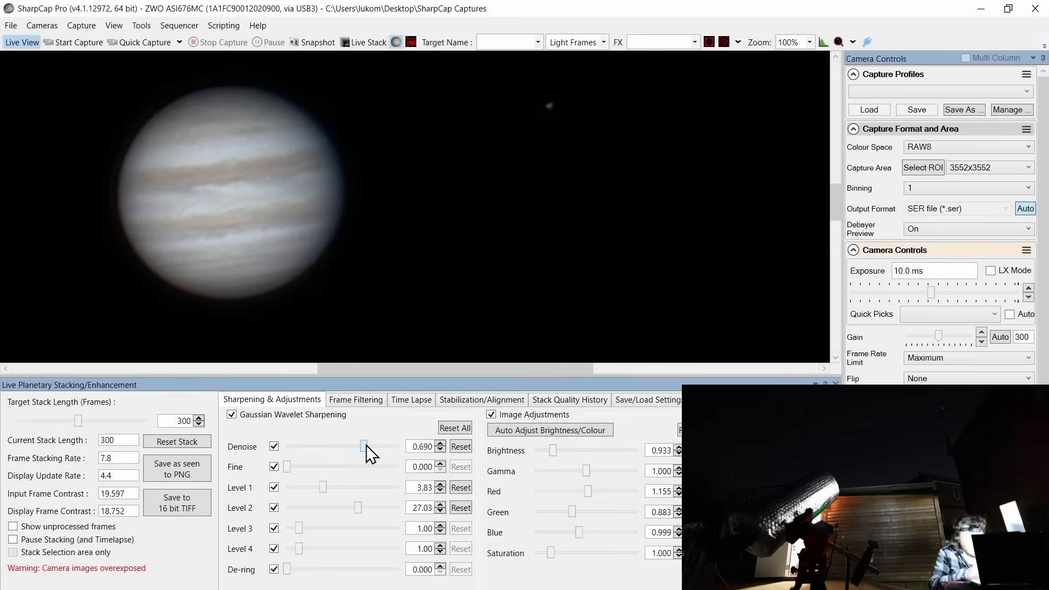
pyautogui.moveTo(411, 399)
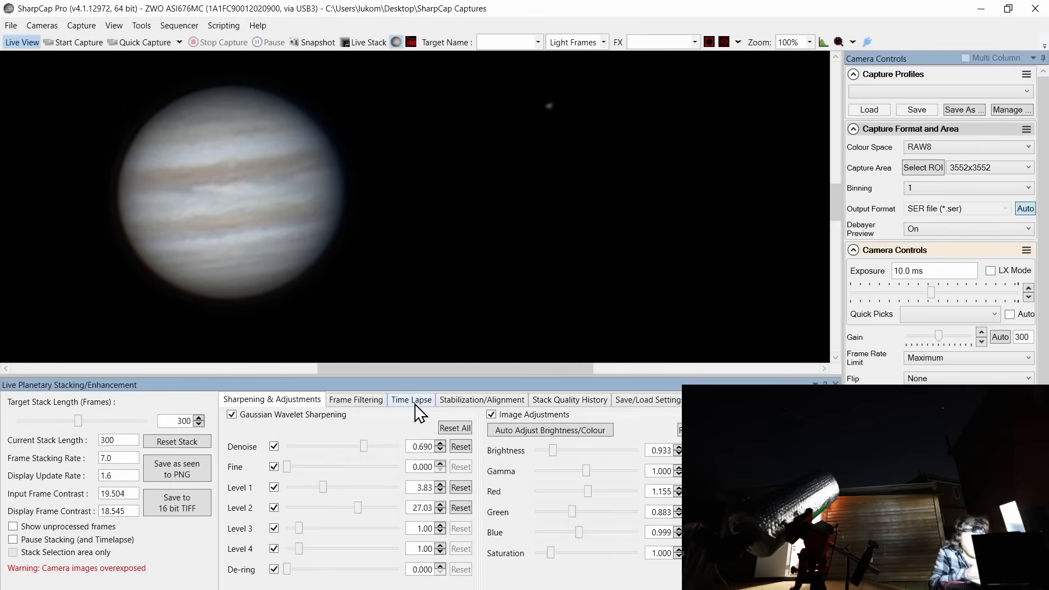
# Filter the stack to the best 50% of frames, then show the Time Lapse options
pyautogui.click(355, 399)
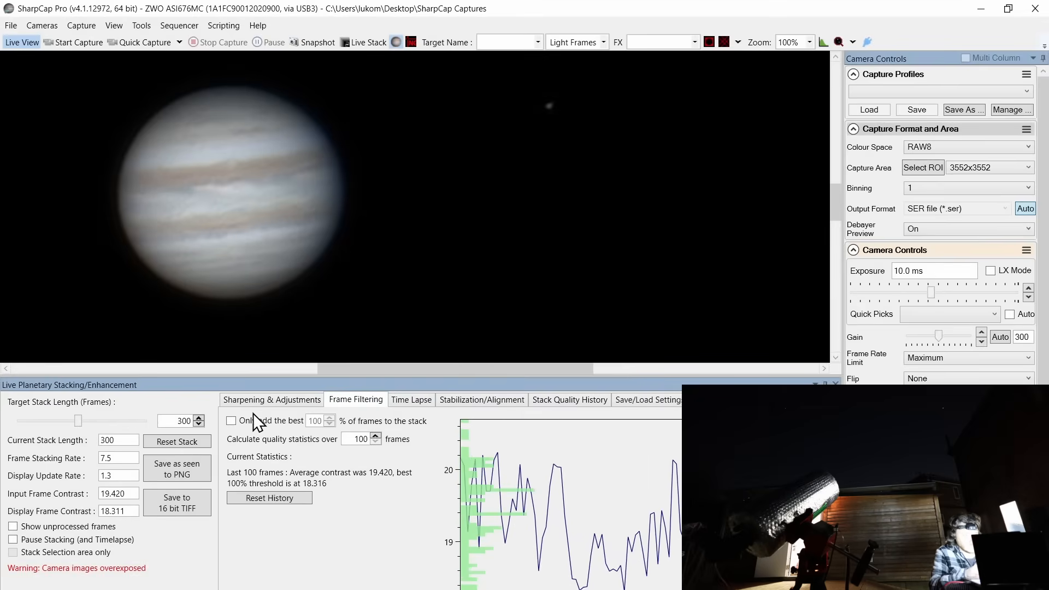
pyautogui.click(231, 420)
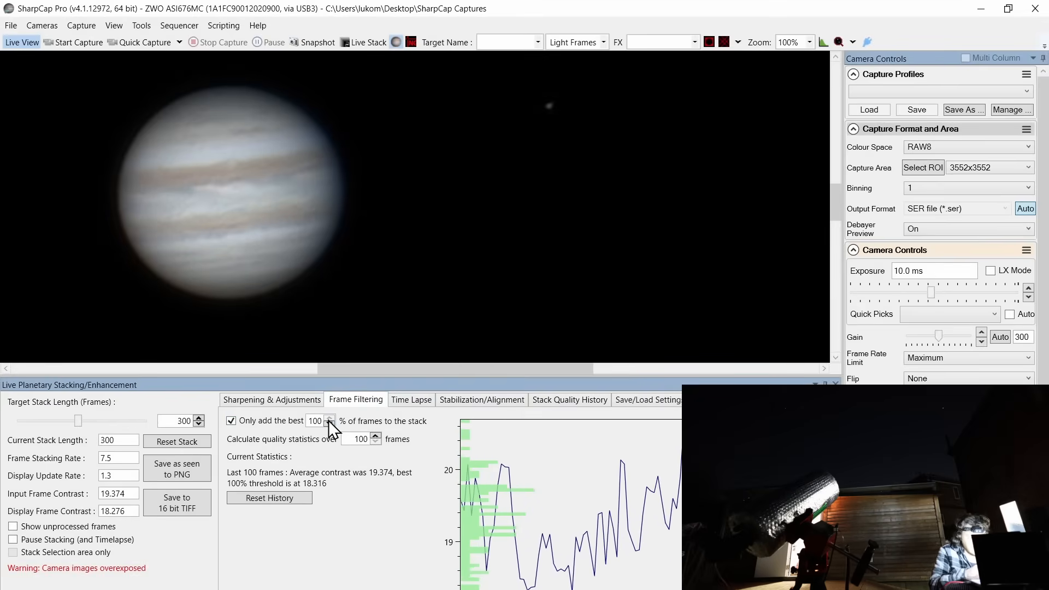
pyautogui.click(329, 424)
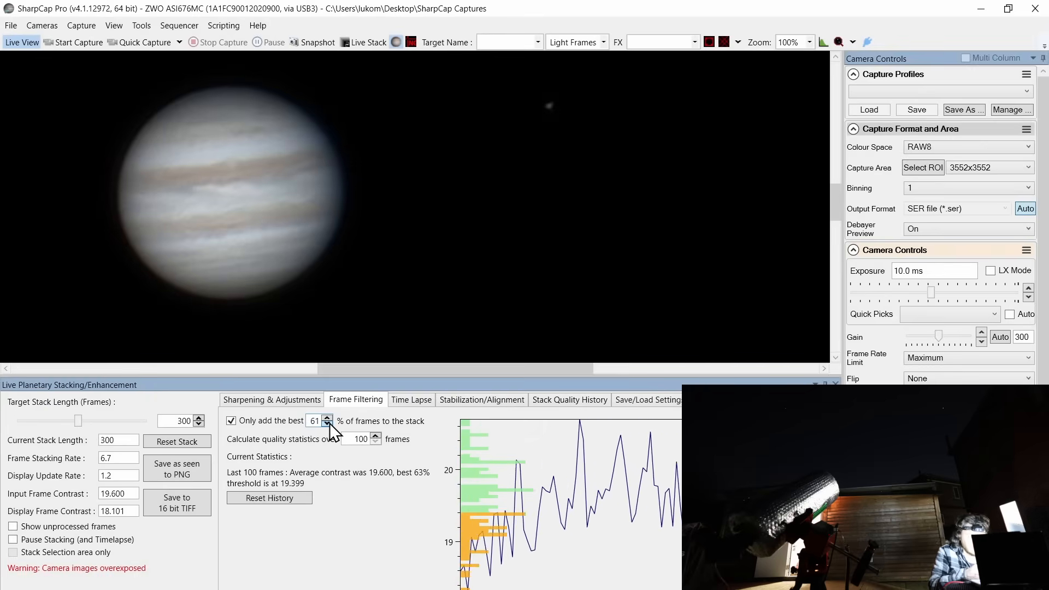
pyautogui.click(327, 424)
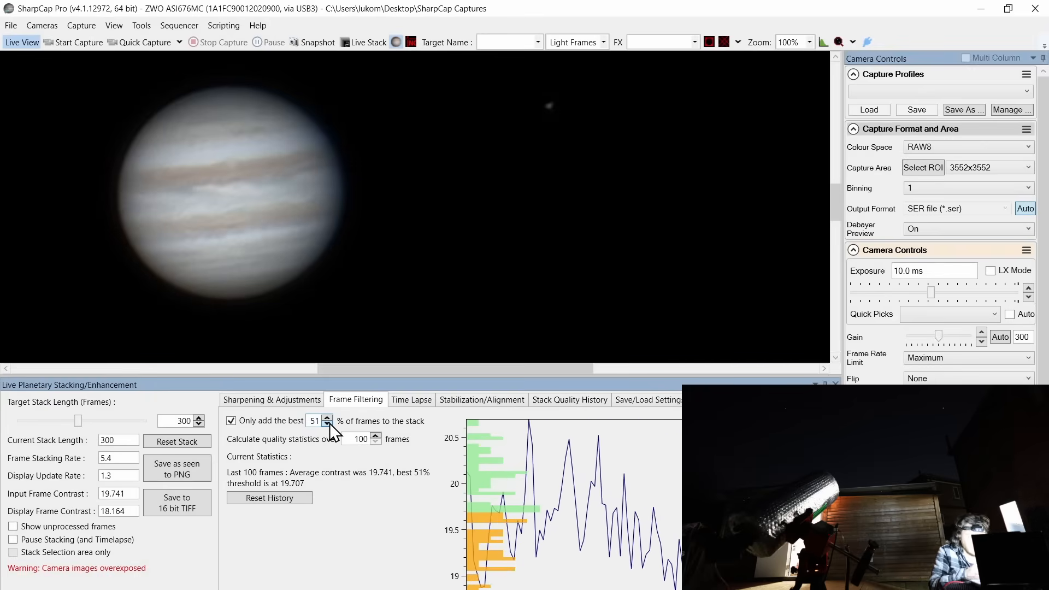
pyautogui.click(327, 424)
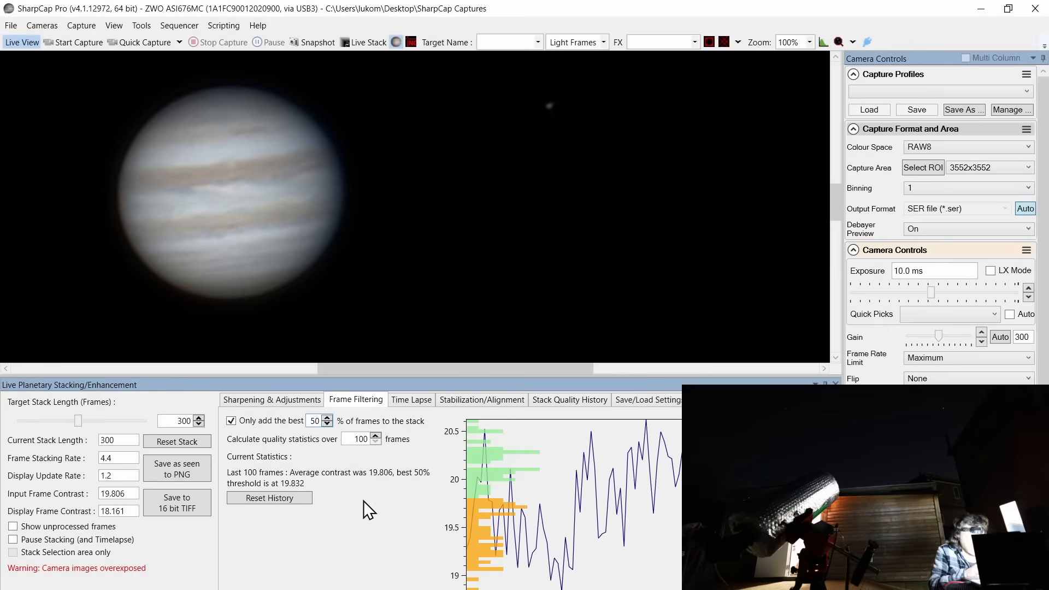
pyautogui.click(411, 399)
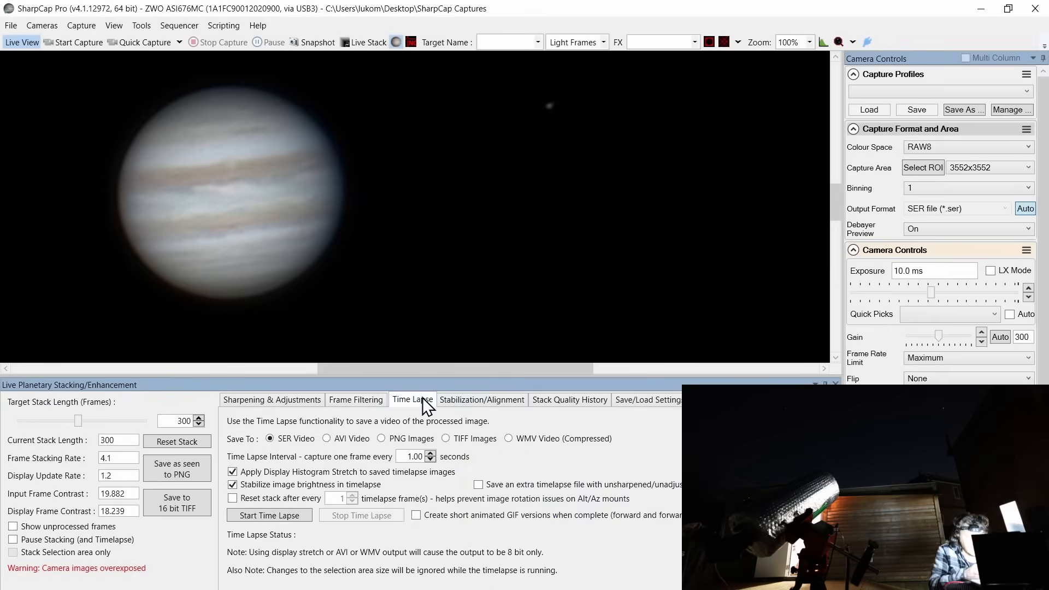
# Enable centre stabilization and colour channel realignment, then list the capture area sizes
pyautogui.click(482, 399)
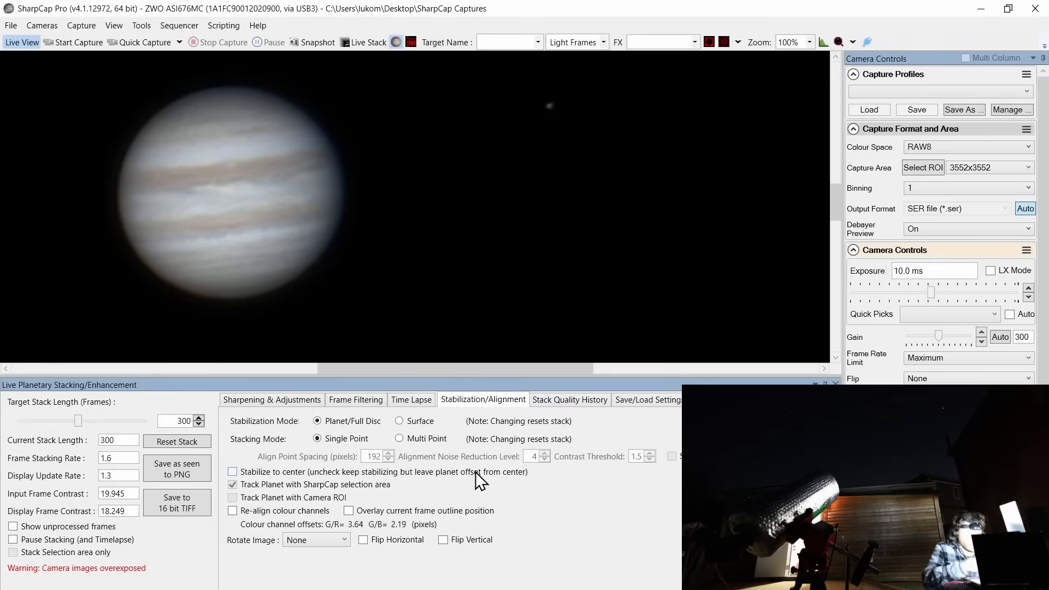
pyautogui.click(233, 510)
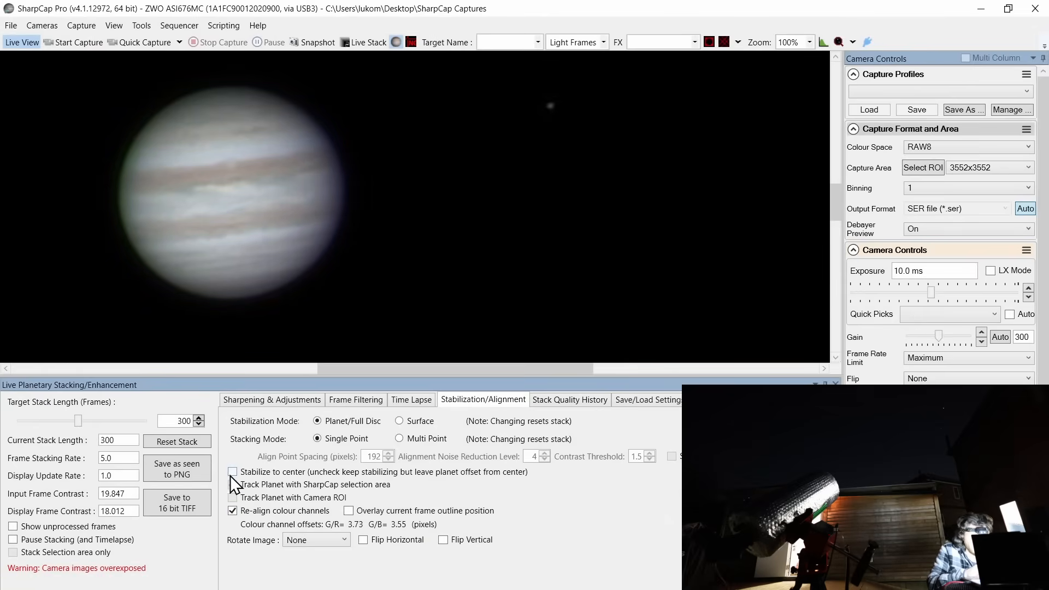
pyautogui.click(233, 472)
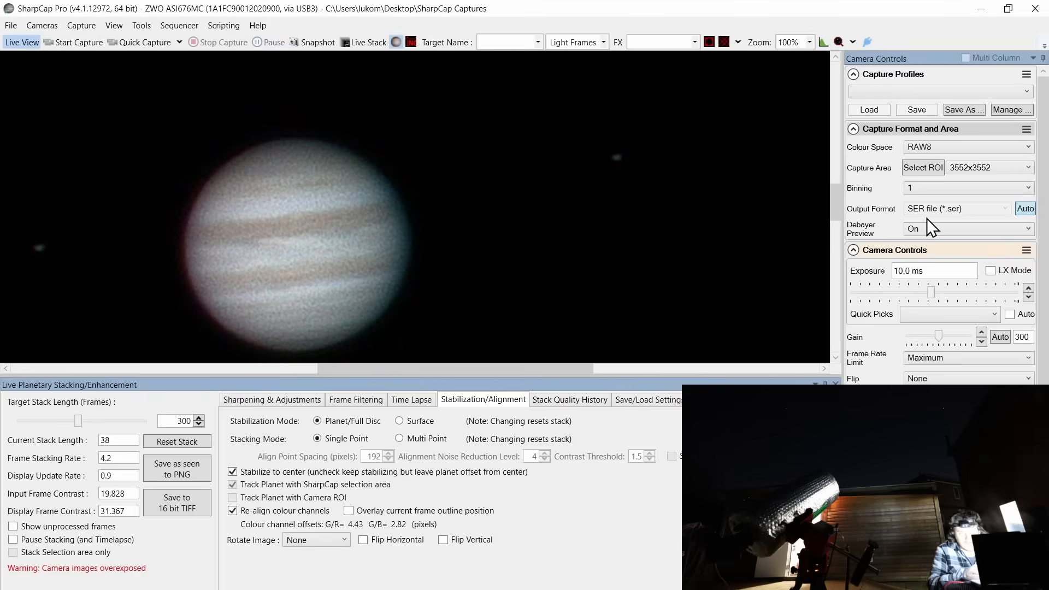
pyautogui.click(1038, 167)
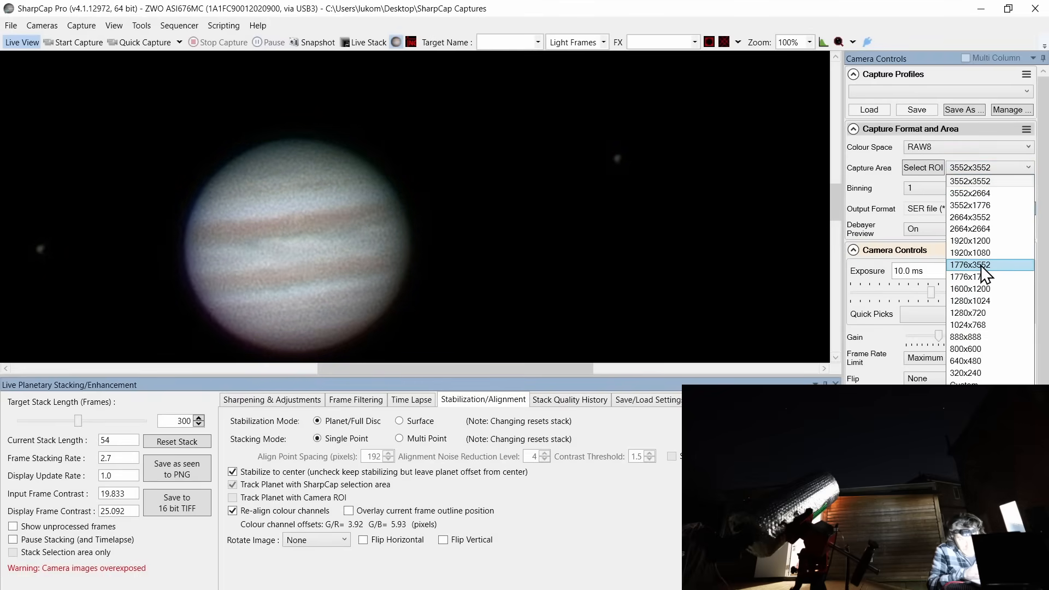
# Crop the capture to 1776x1776, set zoom to Auto, and restart the live stack
pyautogui.click(970, 264)
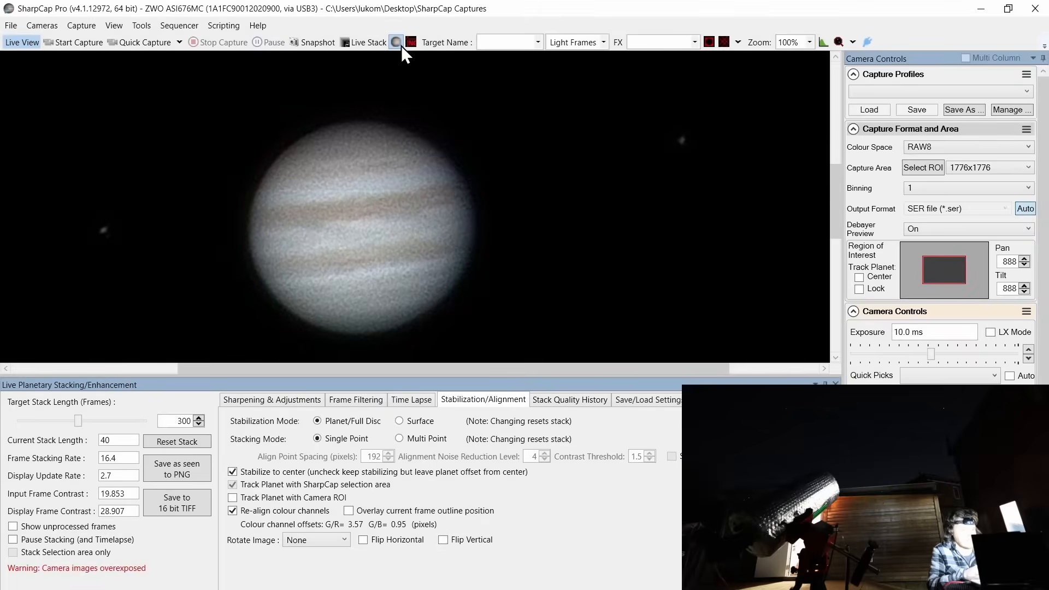
pyautogui.click(396, 42)
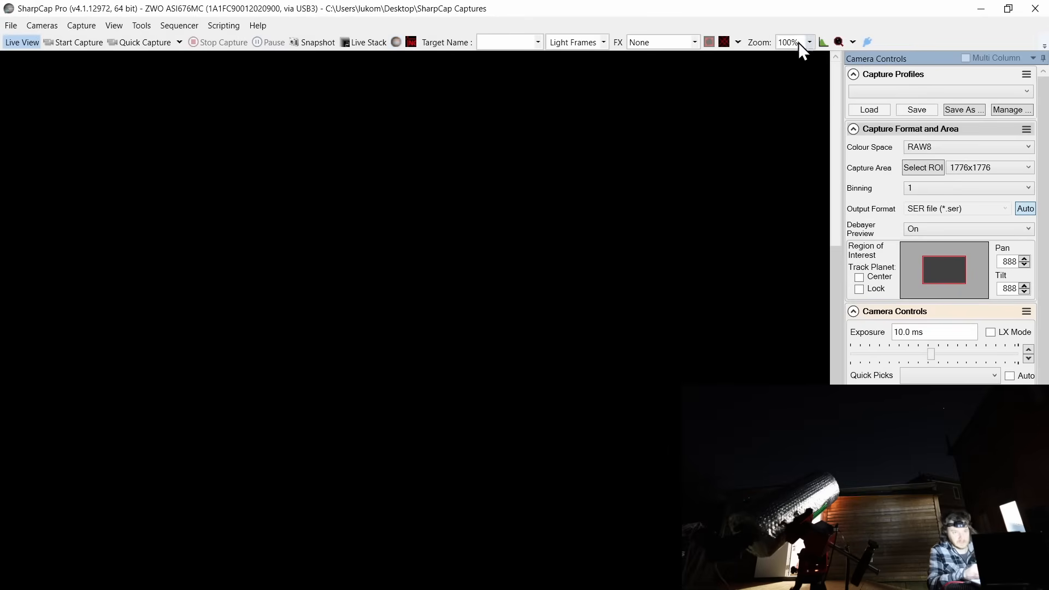
pyautogui.click(808, 42)
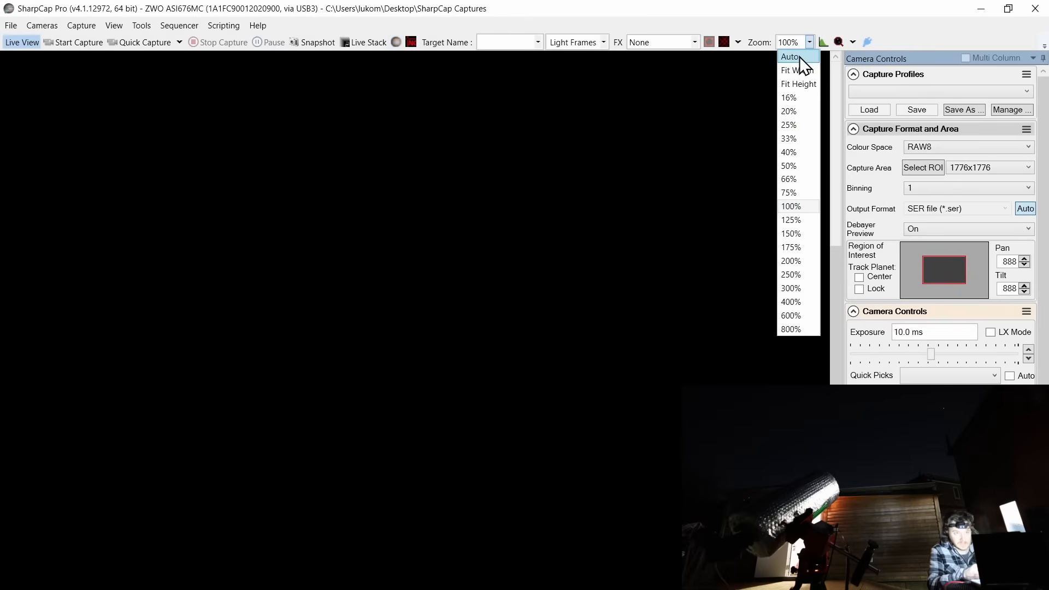
pyautogui.click(790, 57)
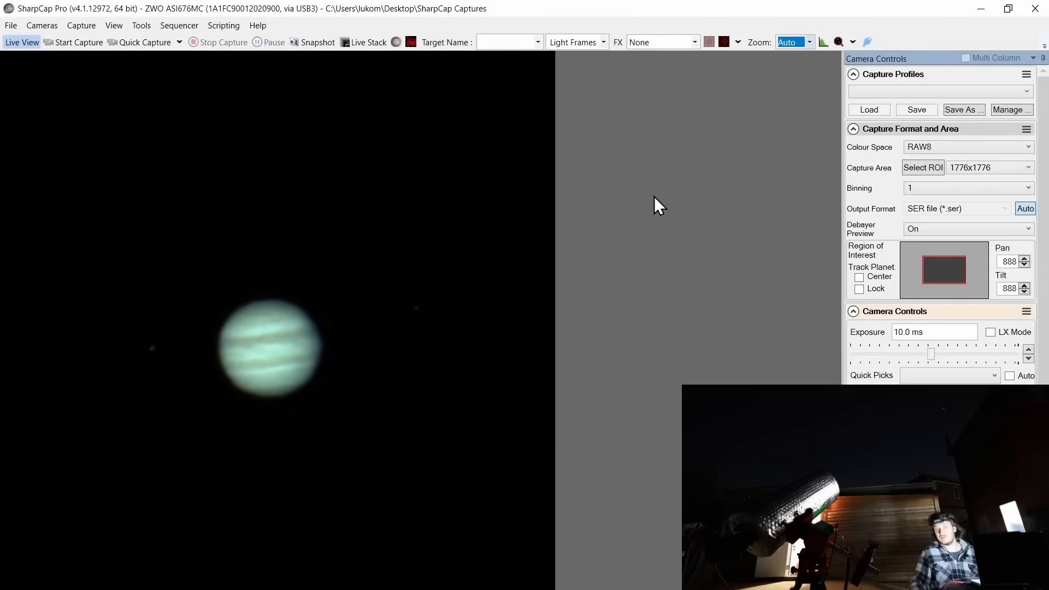
pyautogui.moveTo(502, 181)
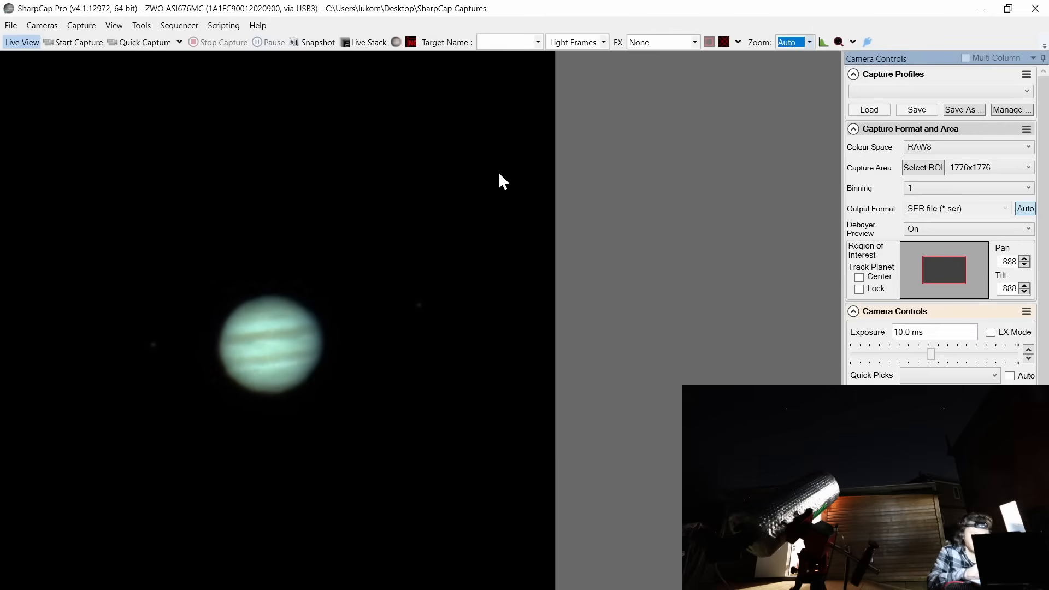
pyautogui.click(396, 42)
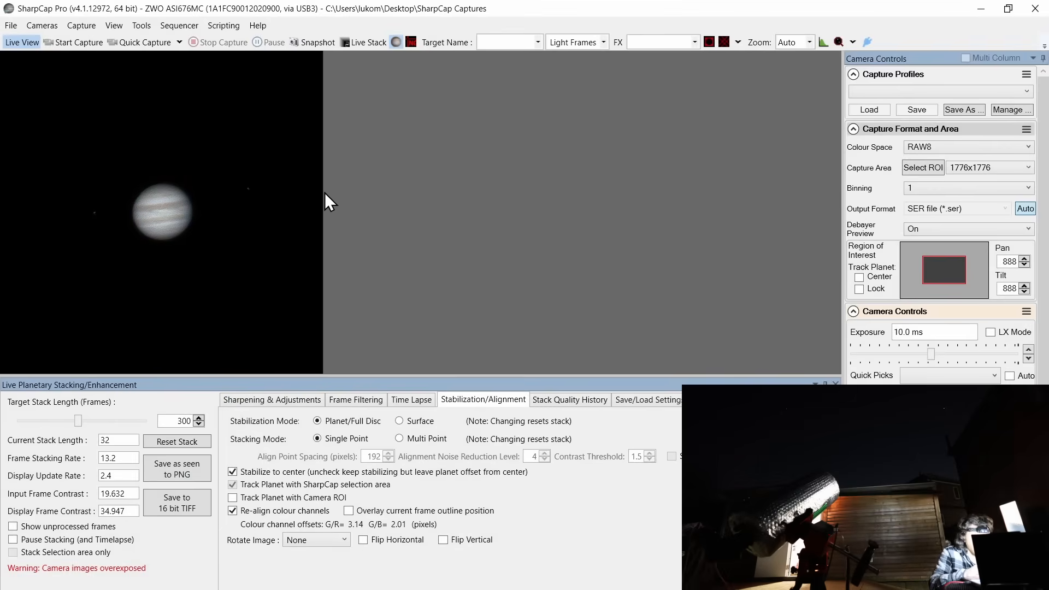
# Set the toolbar Zoom dropdown to 100% for Jupiter's live stack
pyautogui.click(810, 42)
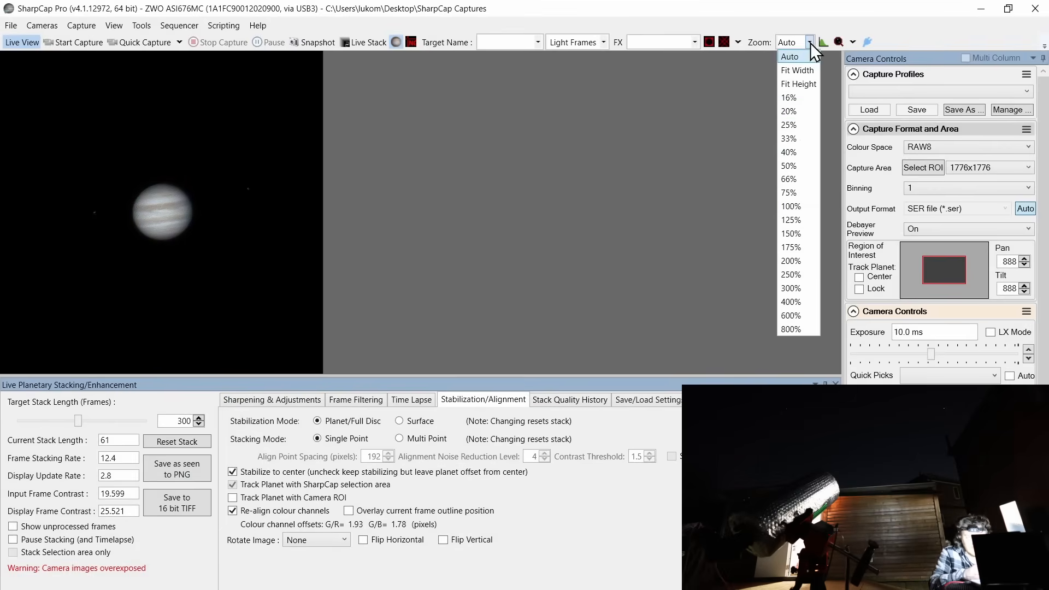
pyautogui.click(790, 206)
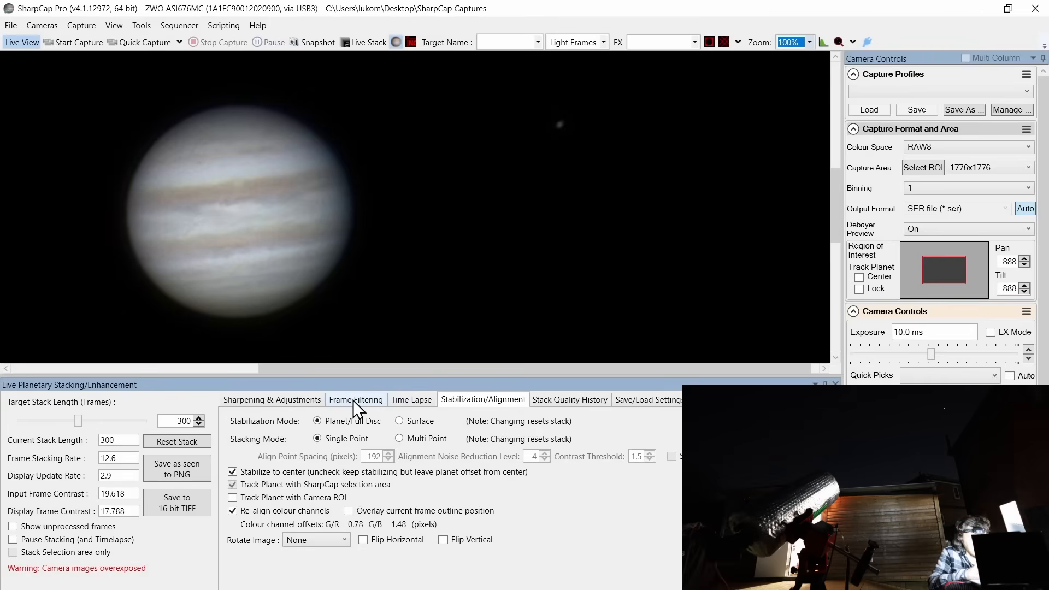
# Switch from the Frame Filtering tab to the Sharpening & Adjustments tab
pyautogui.click(355, 400)
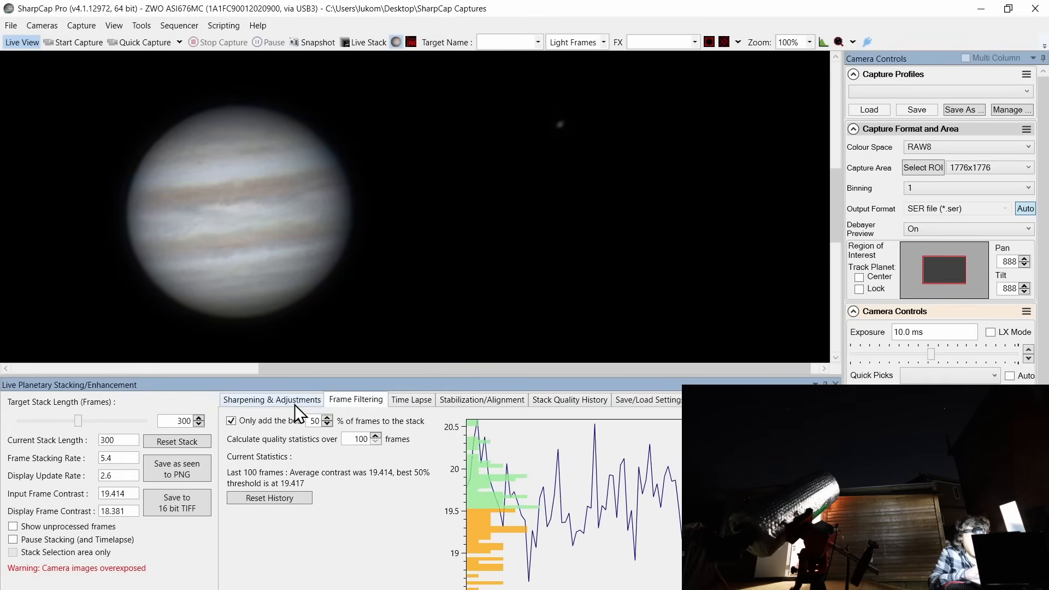
pyautogui.click(271, 400)
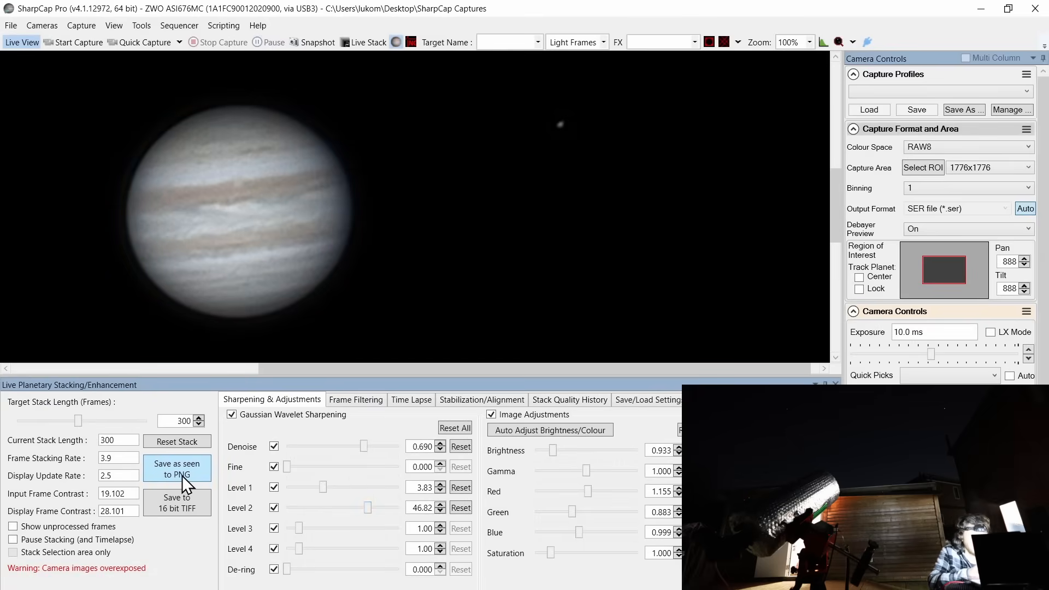
# Save the sharpened Jupiter stack as a display-stretched PNG snapshot
pyautogui.click(176, 469)
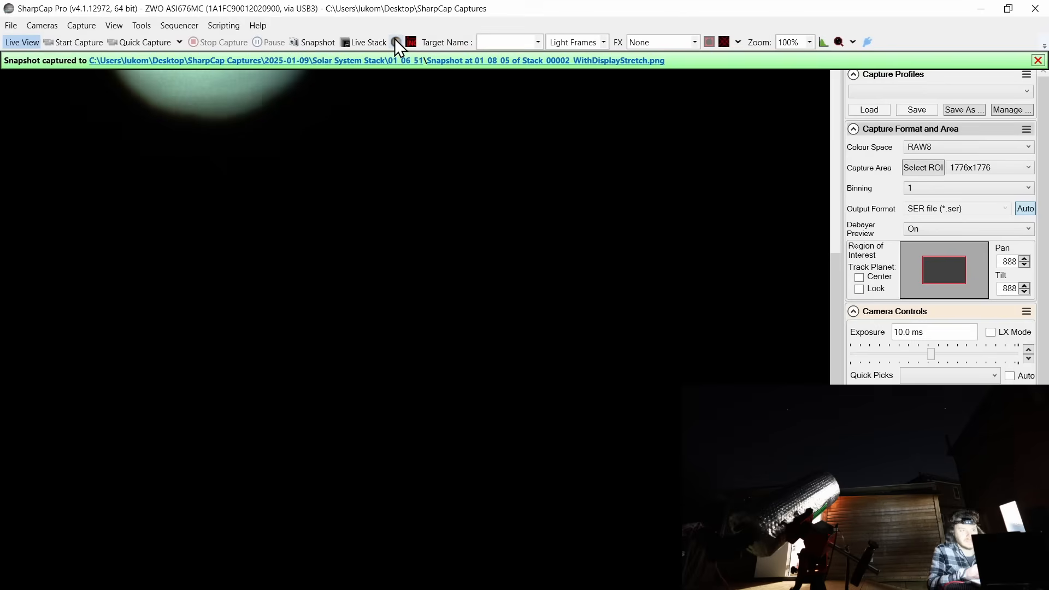
# Set preview zoom to Auto and restore the full 3552x3552 capture area
pyautogui.click(810, 42)
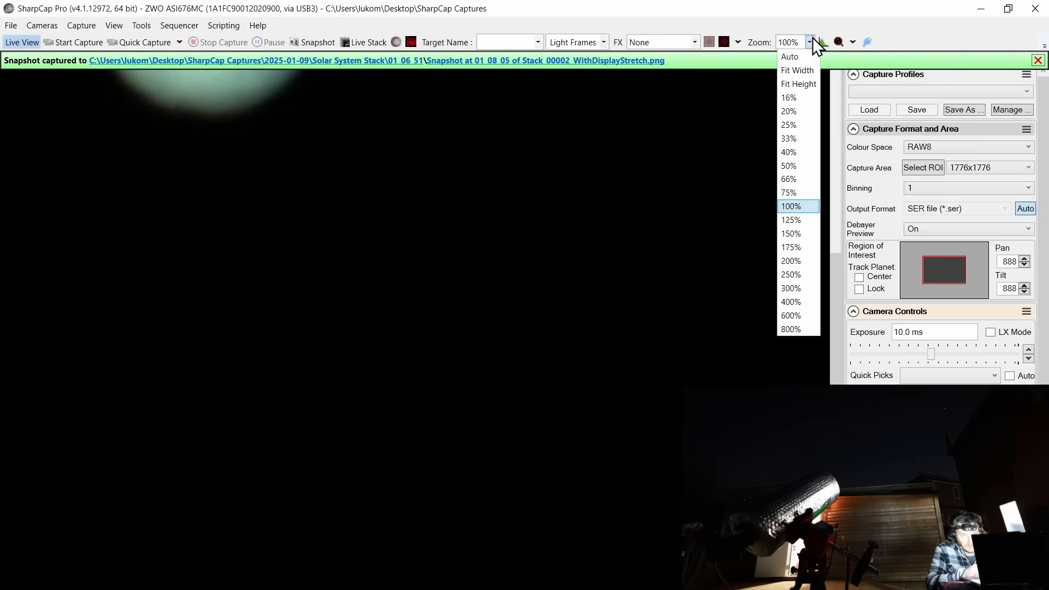
pyautogui.click(789, 56)
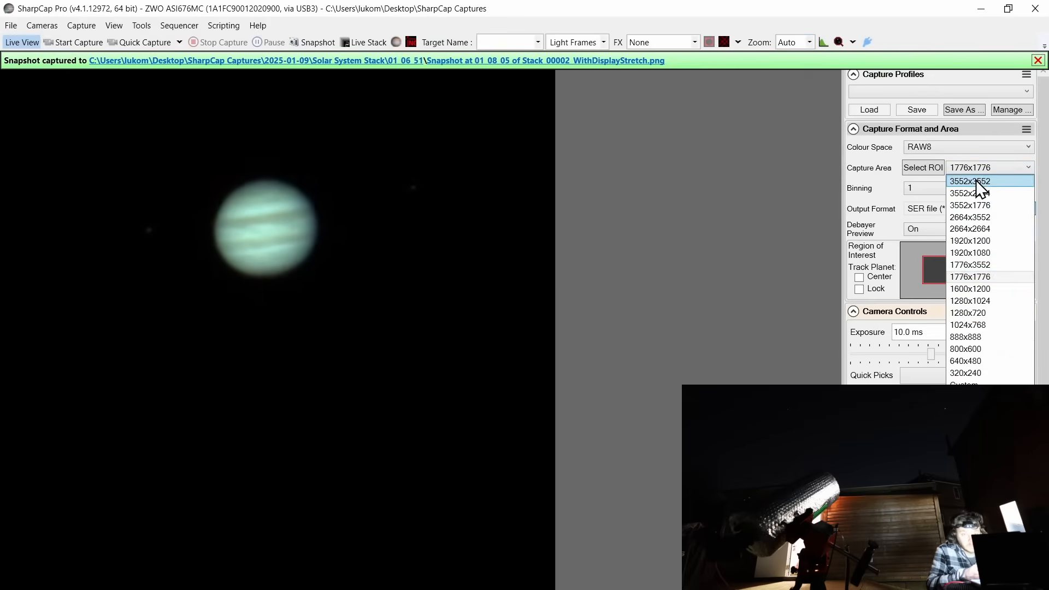
pyautogui.click(971, 181)
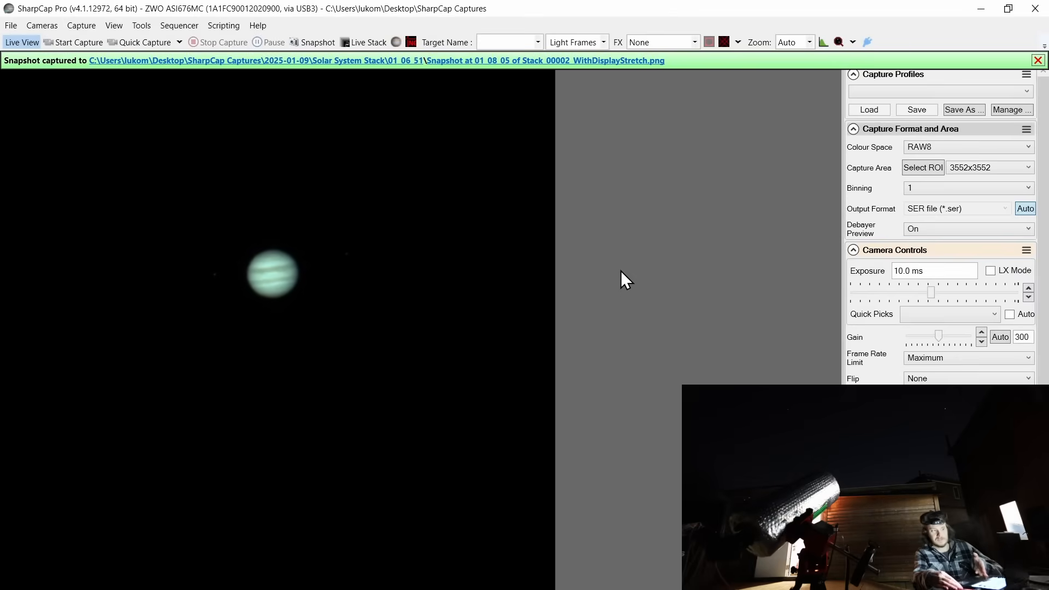
pyautogui.click(1038, 60)
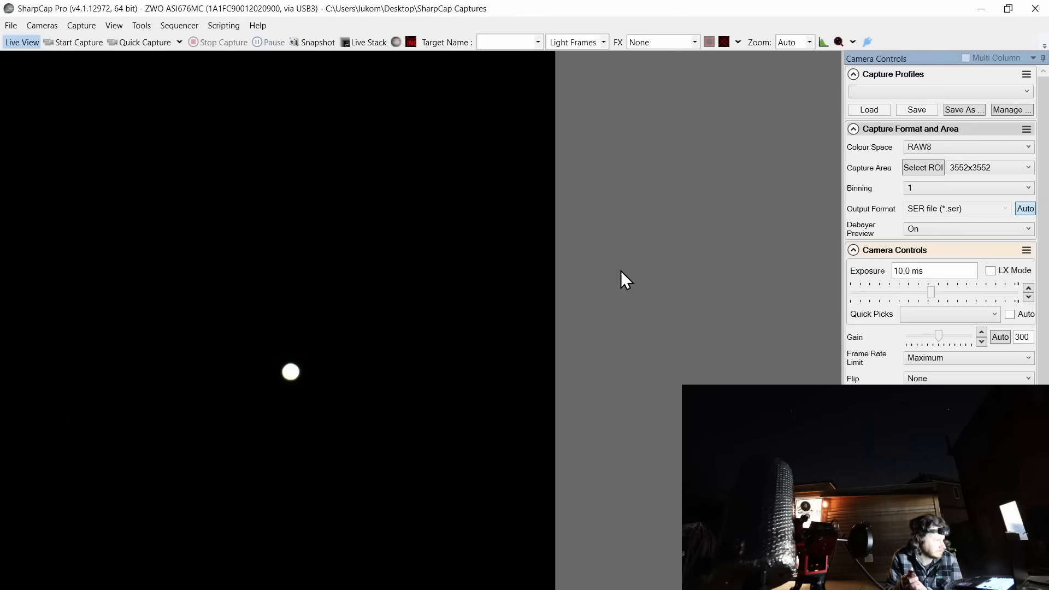
pyautogui.moveTo(838, 166)
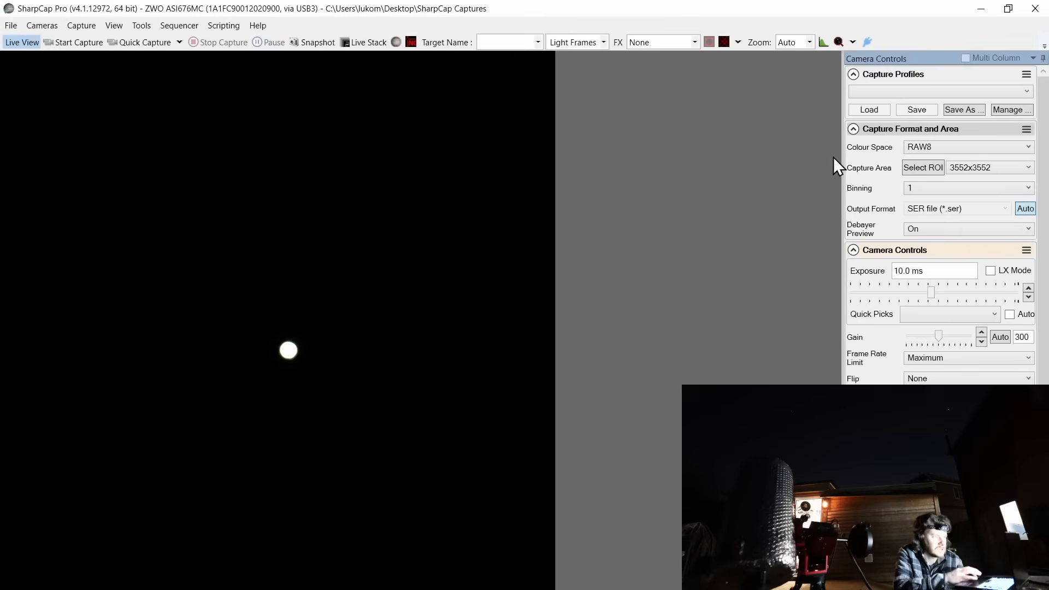
pyautogui.moveTo(717, 66)
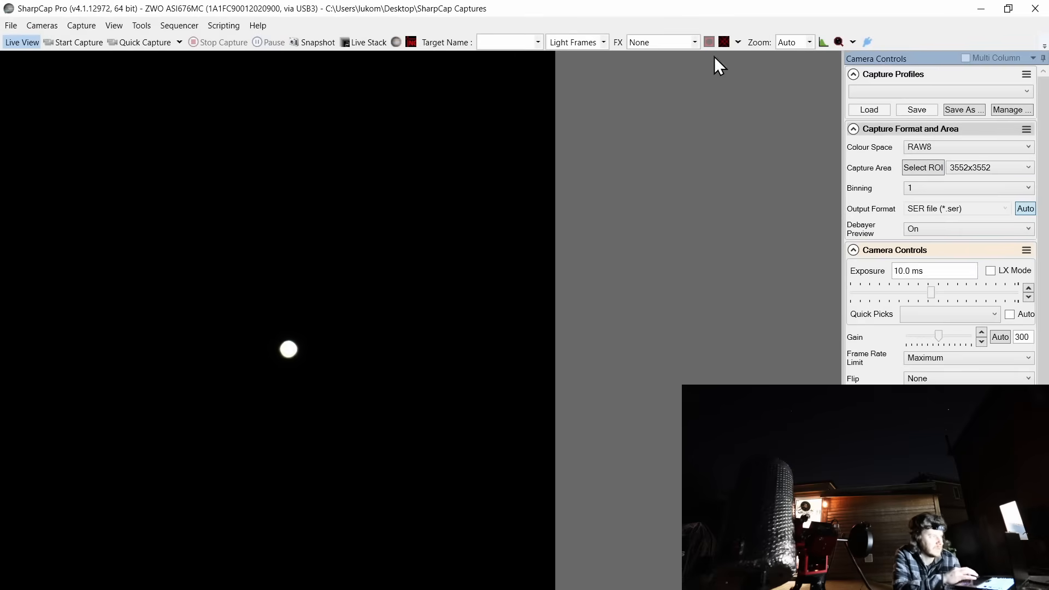
# Briefly check Mars's position with the reticle, then crop capture area to 1776x1776
pyautogui.click(724, 41)
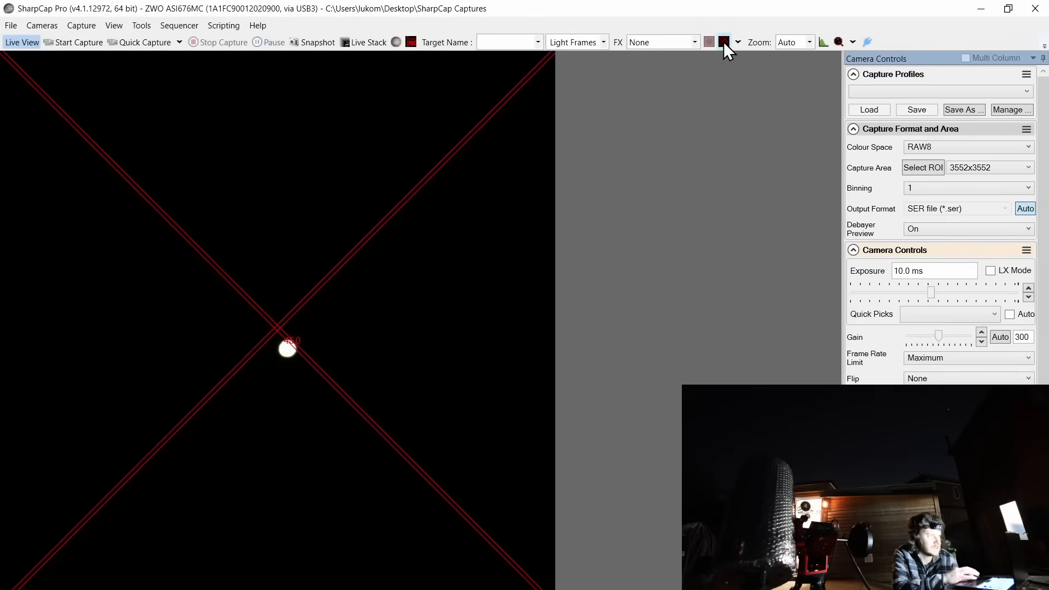
pyautogui.click(724, 42)
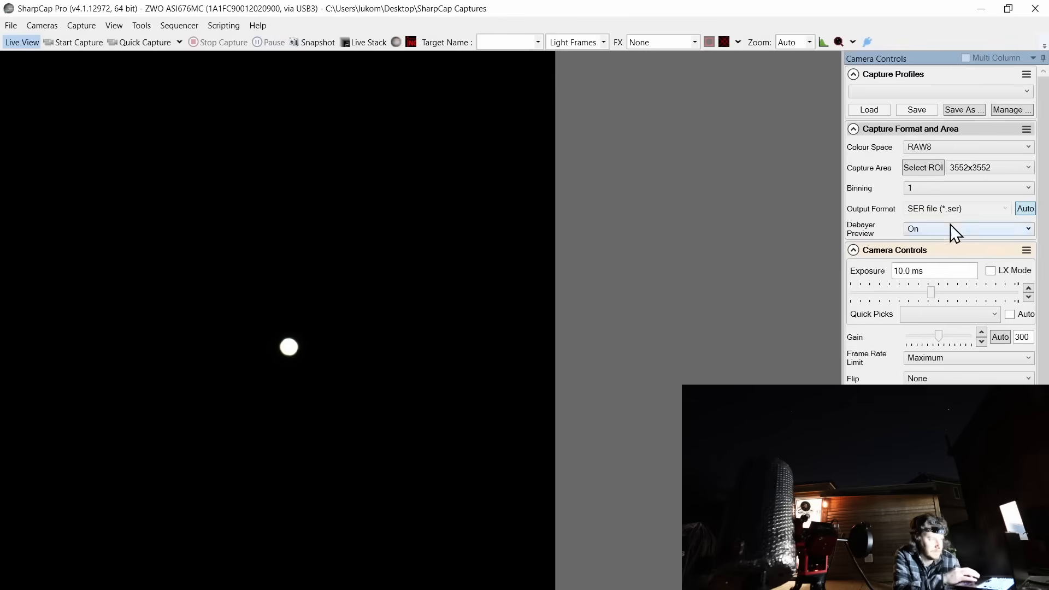
pyautogui.click(1027, 167)
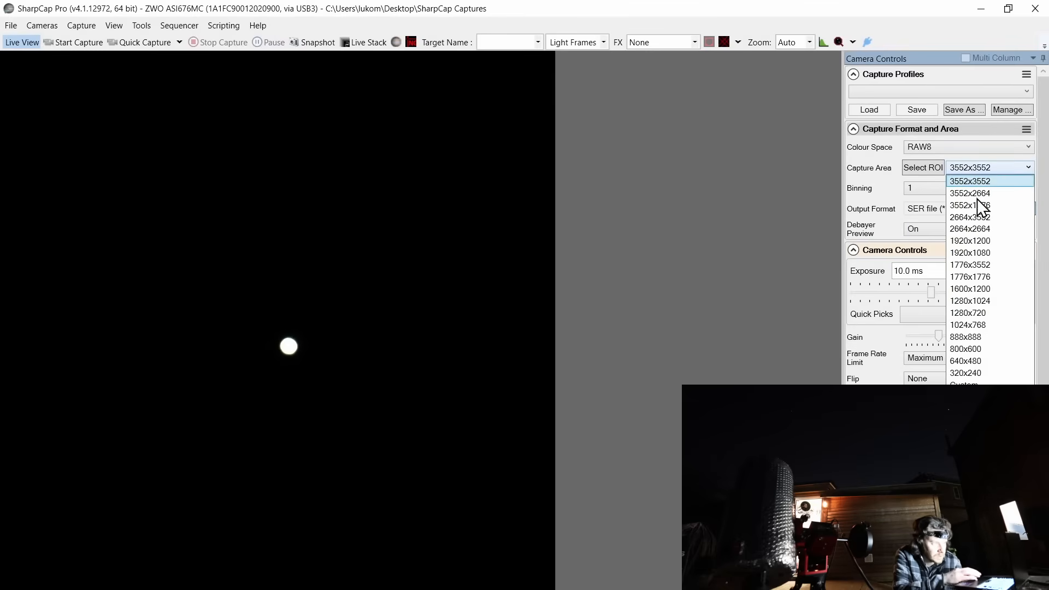
pyautogui.click(969, 276)
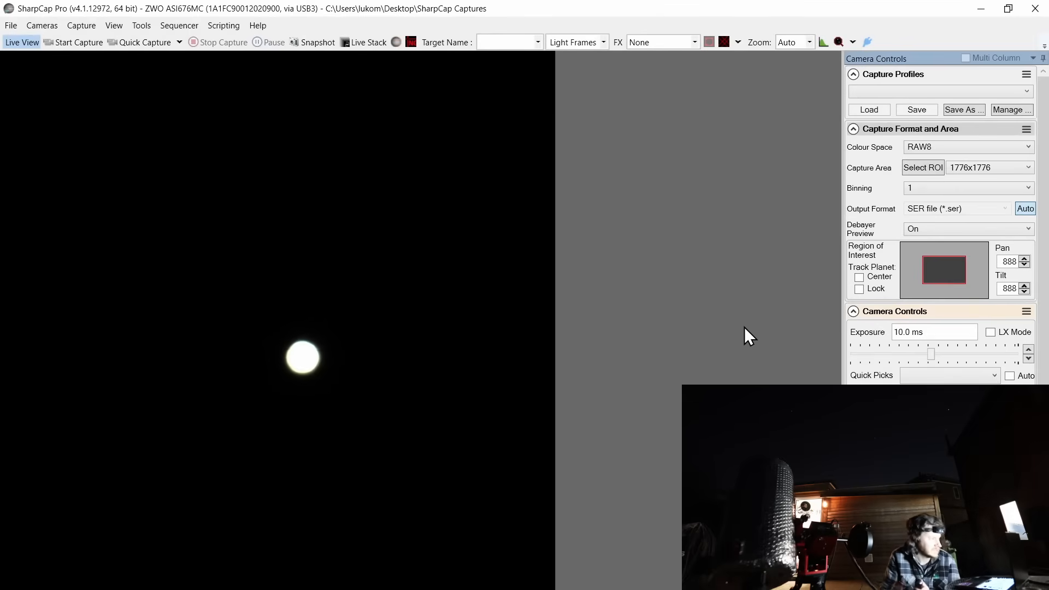
pyautogui.moveTo(915, 355)
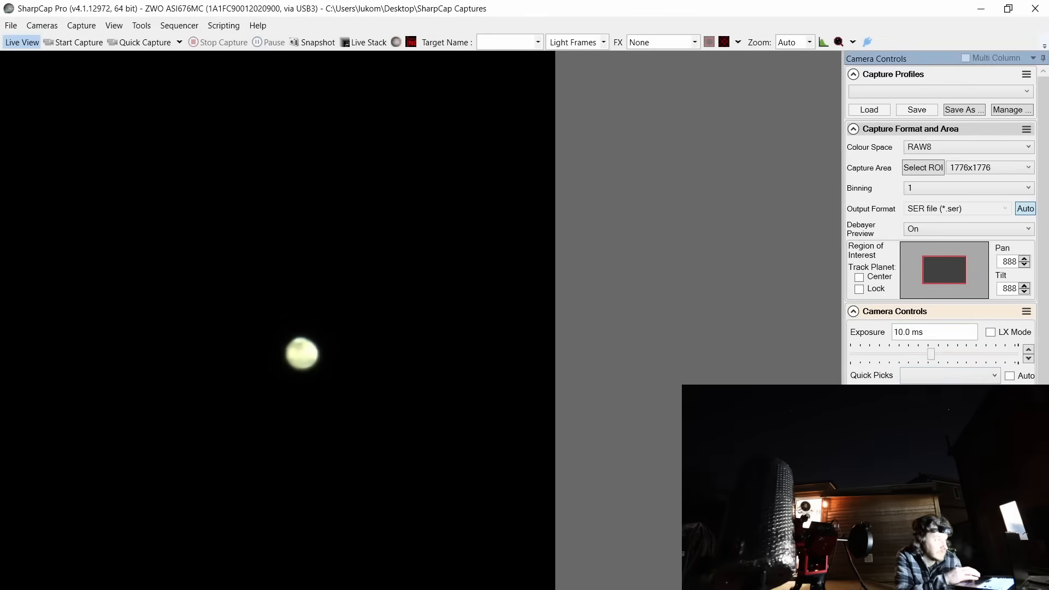
pyautogui.moveTo(778, 376)
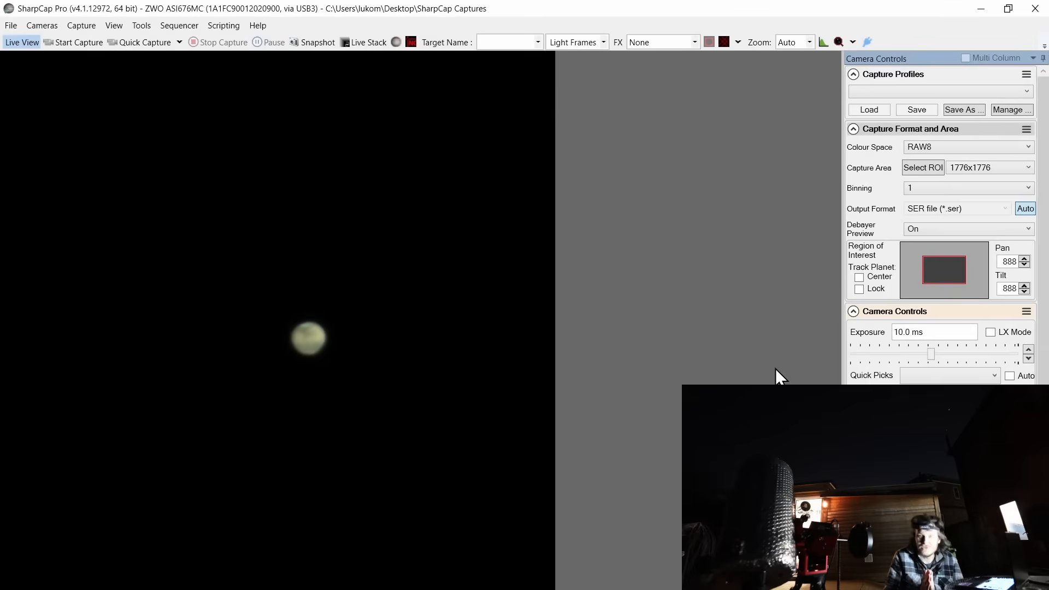
pyautogui.moveTo(644, 257)
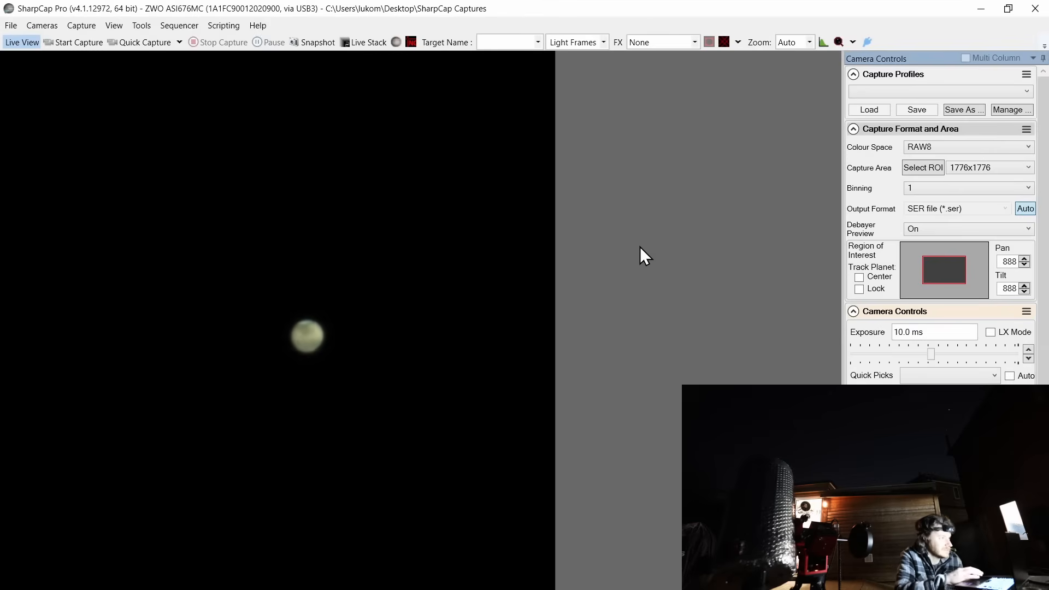
pyautogui.moveTo(404, 87)
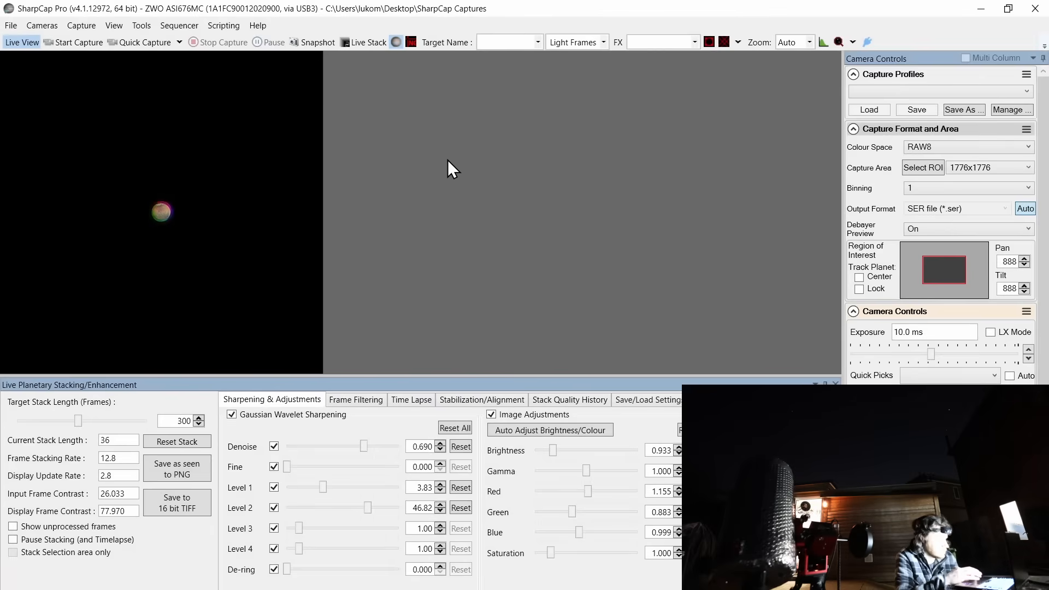
# Check the stabilization and alignment settings and view Mars at 100% zoom
pyautogui.click(482, 400)
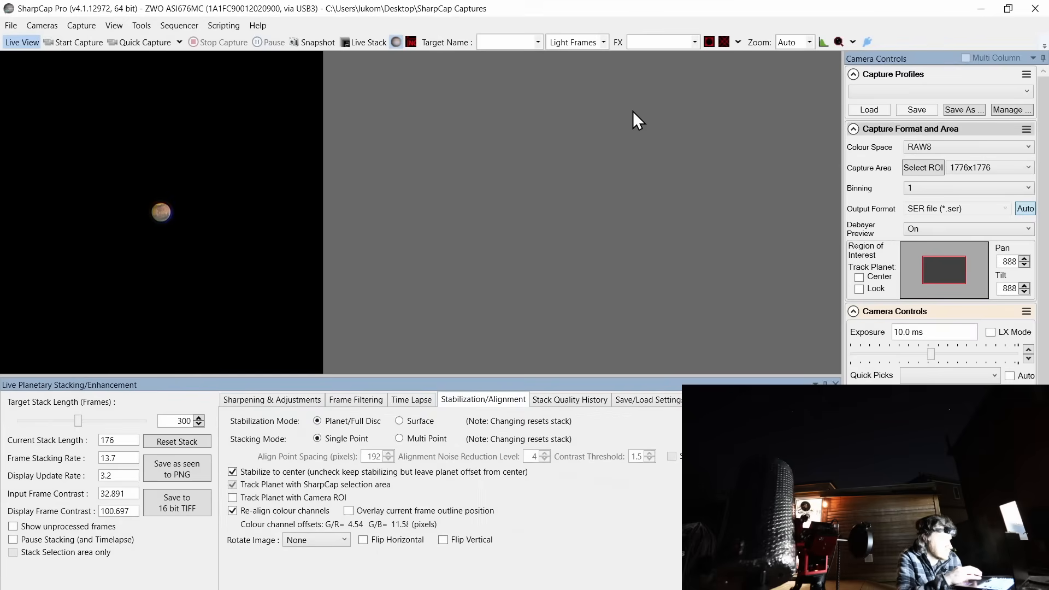
pyautogui.click(810, 42)
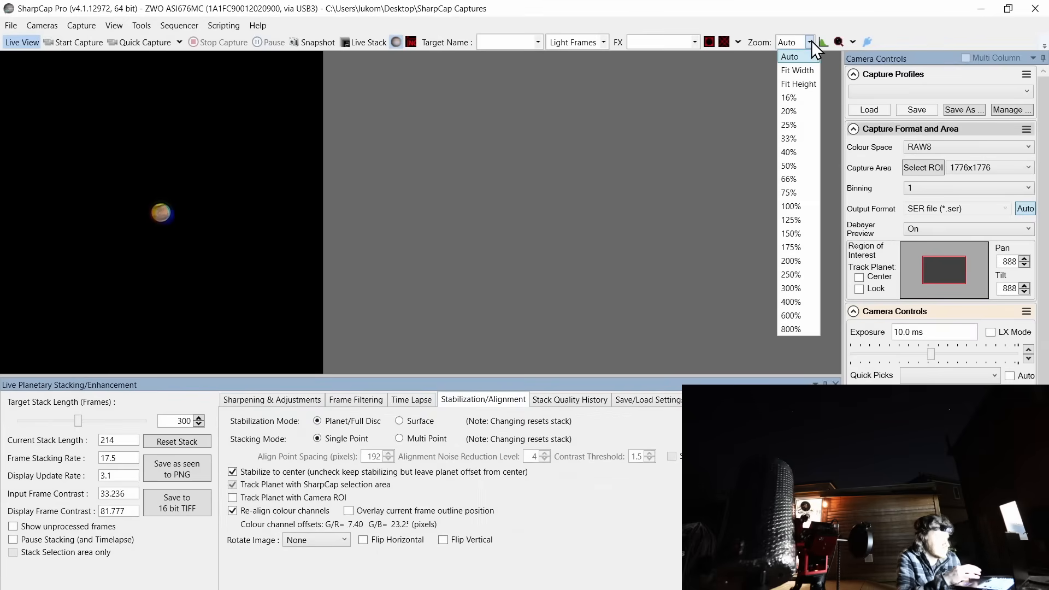
pyautogui.moveTo(796, 206)
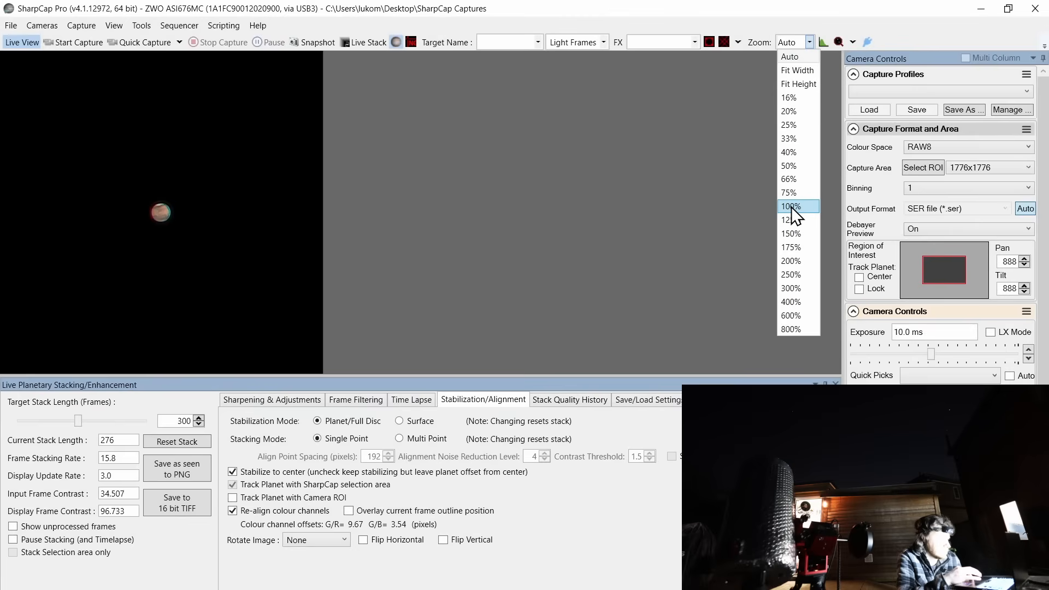
pyautogui.click(792, 206)
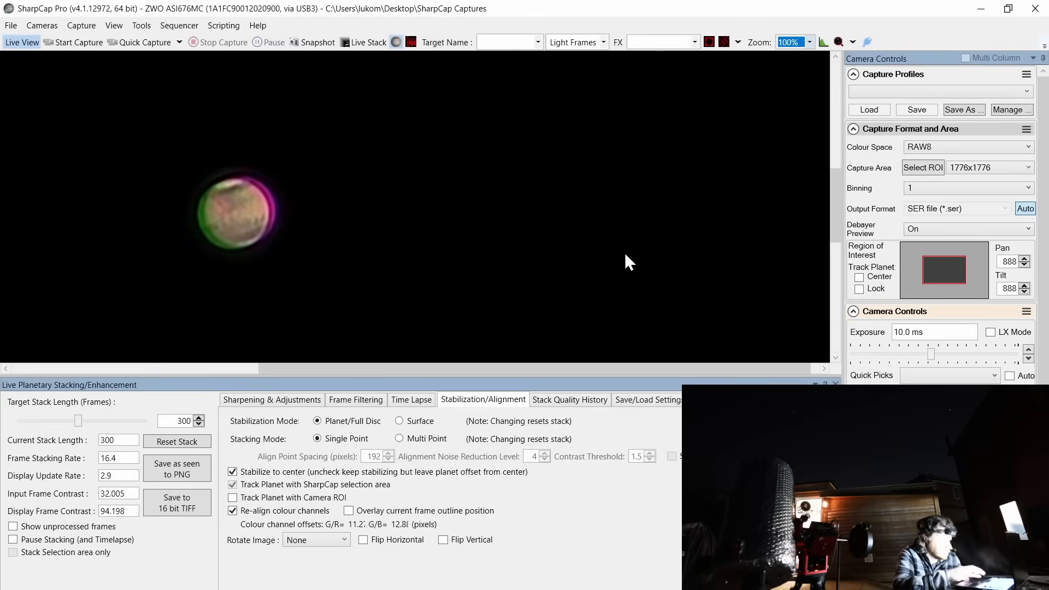
# Show the Sharpening & Adjustments settings and reset Level 1 sharpening
pyautogui.click(232, 510)
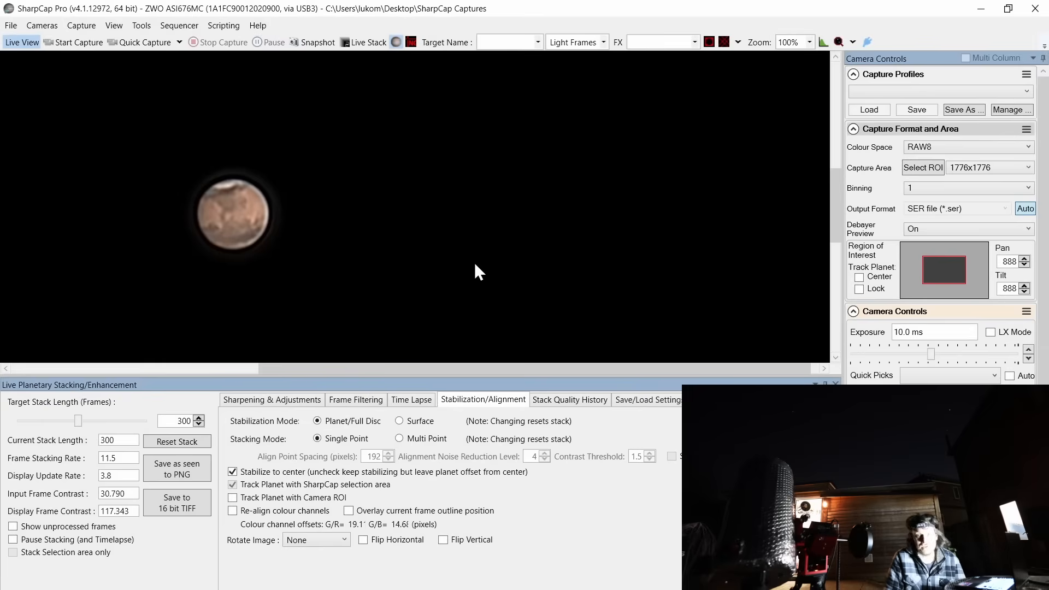
pyautogui.moveTo(338, 227)
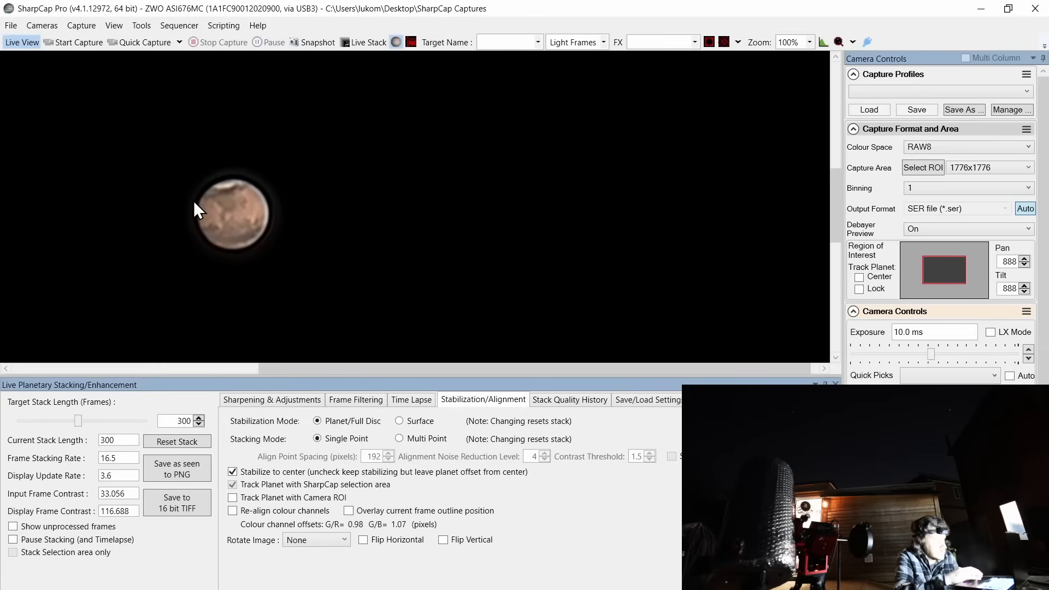
pyautogui.moveTo(274, 190)
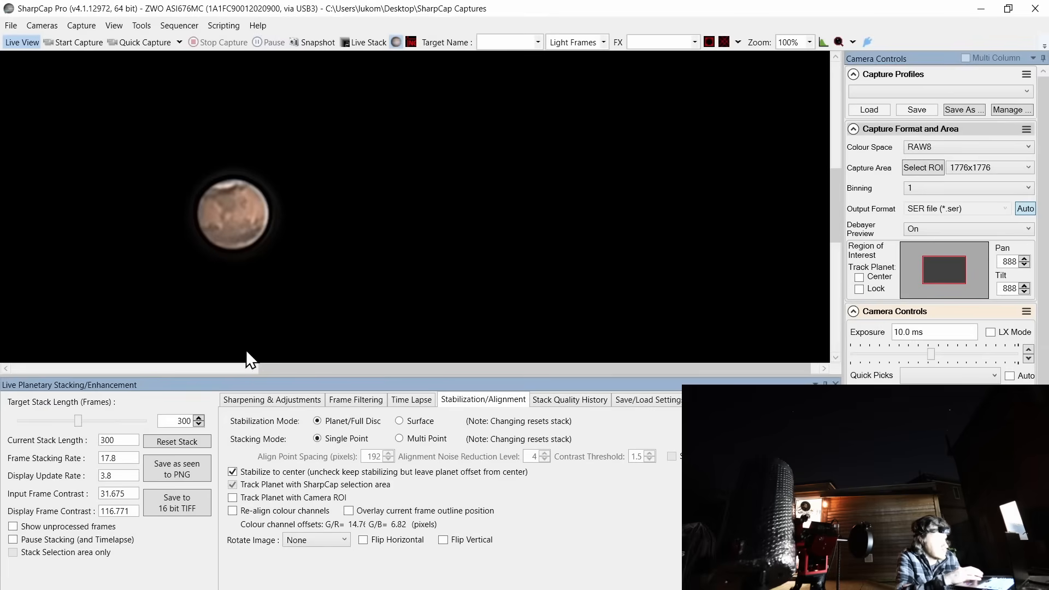
pyautogui.click(271, 400)
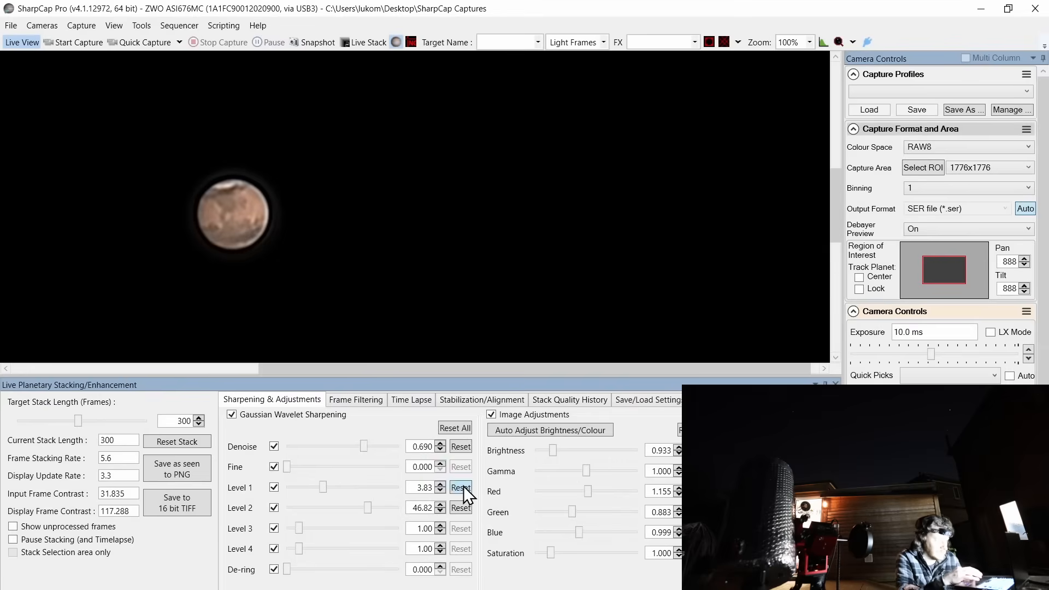
pyautogui.click(461, 486)
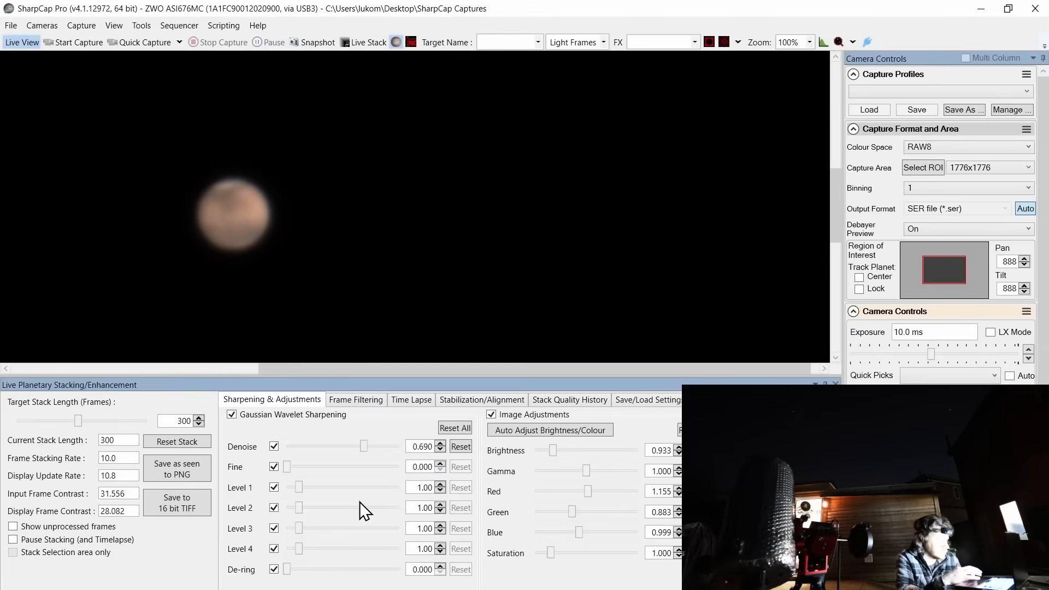
# Auto-balance Mars's brightness and colour, set saturation to 2.256, and raise Fine sharpening
pyautogui.click(549, 430)
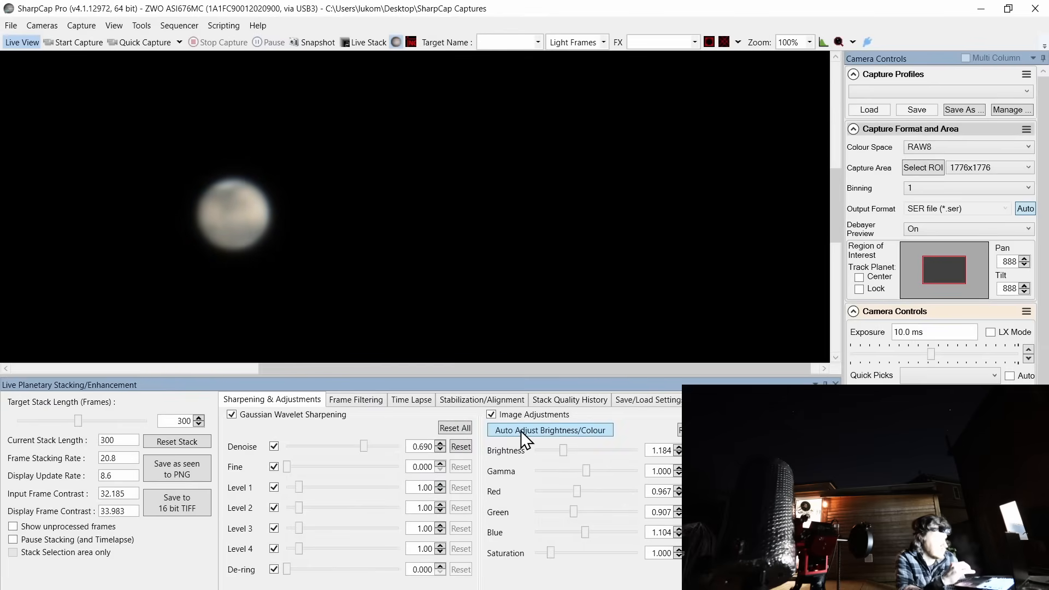
pyautogui.moveTo(552, 553)
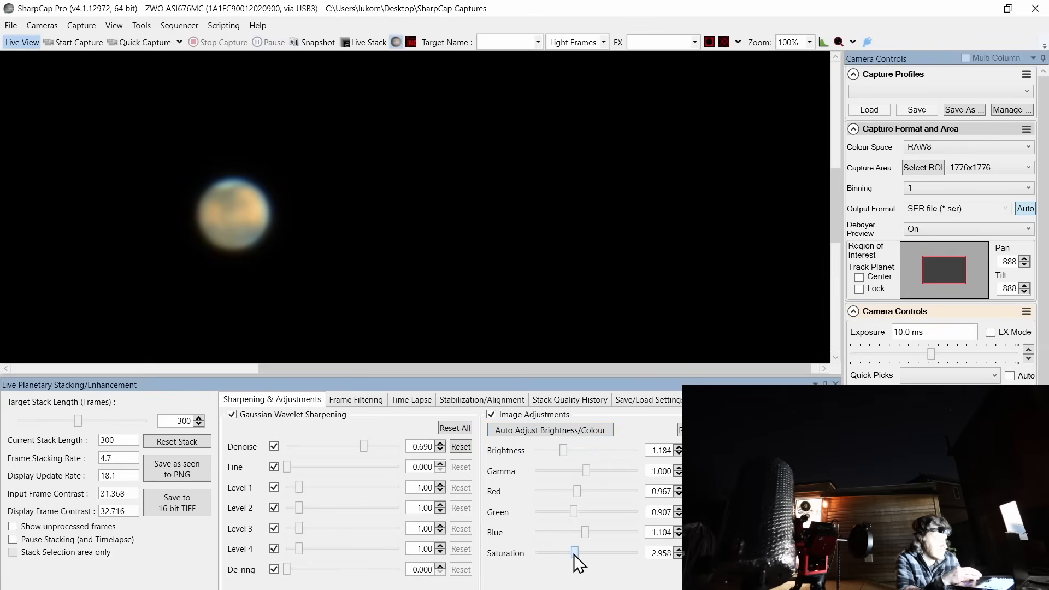
pyautogui.click(574, 553)
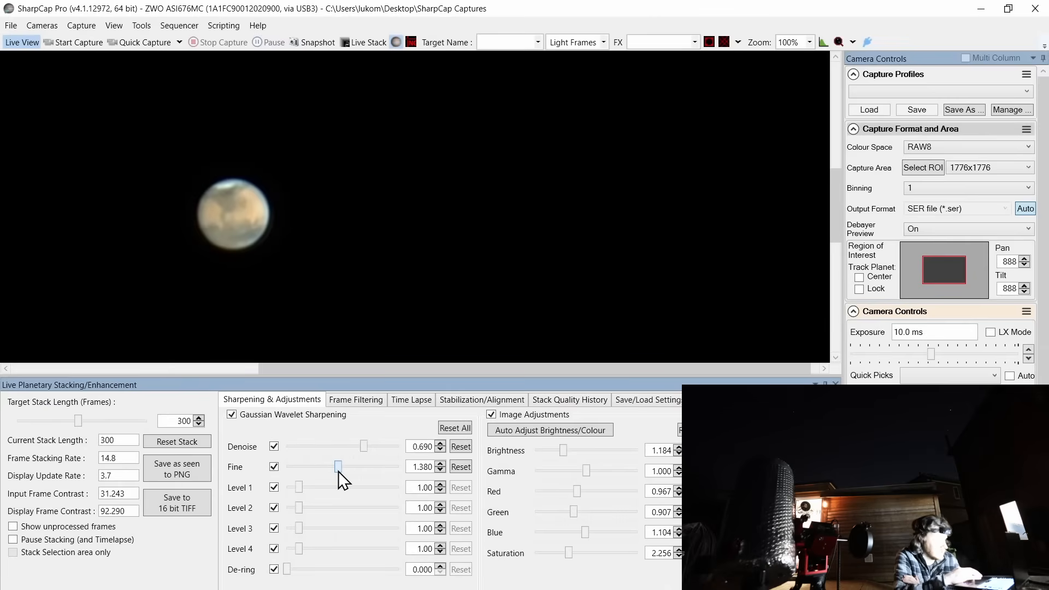
pyautogui.click(461, 466)
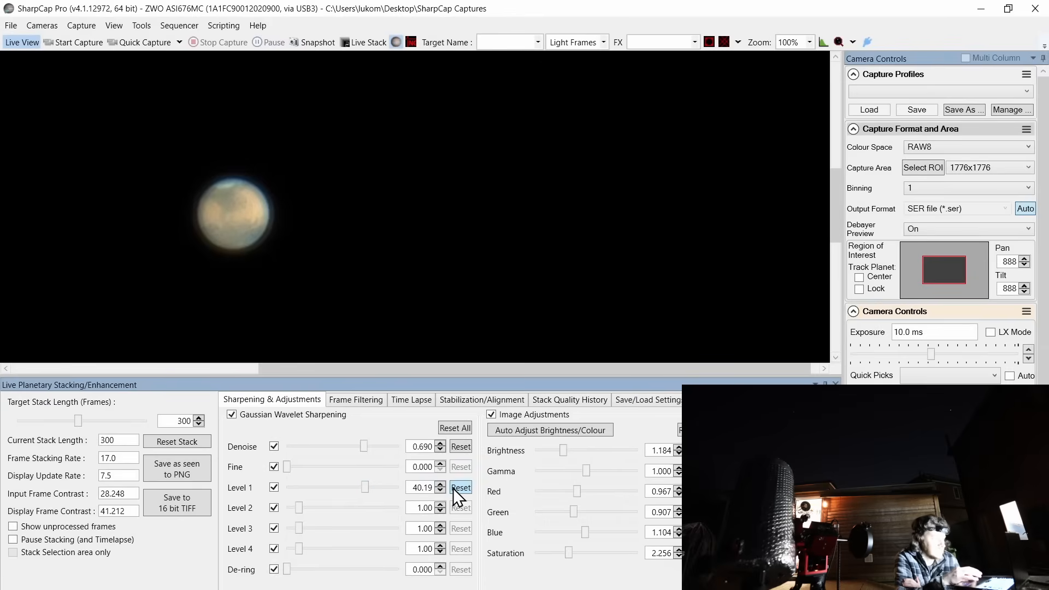
# Reset Level 1 to settle Fine sharpening at 1.512, then open the settings presets
pyautogui.click(460, 487)
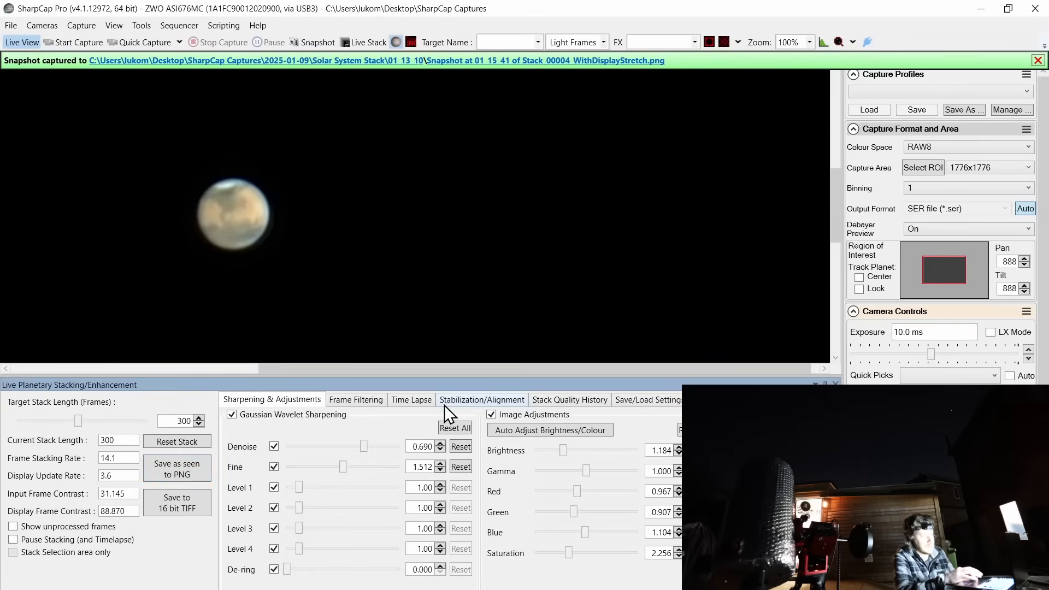
pyautogui.click(646, 399)
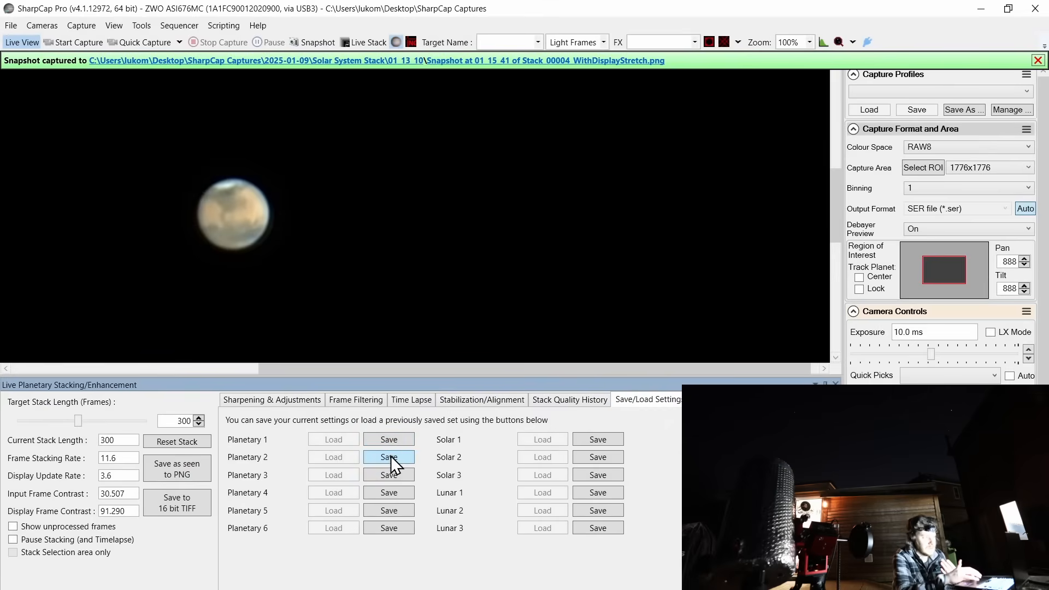
# Save Mars's settings as the Planetary 2 preset and return to Sharpening & Adjustments
pyautogui.click(333, 457)
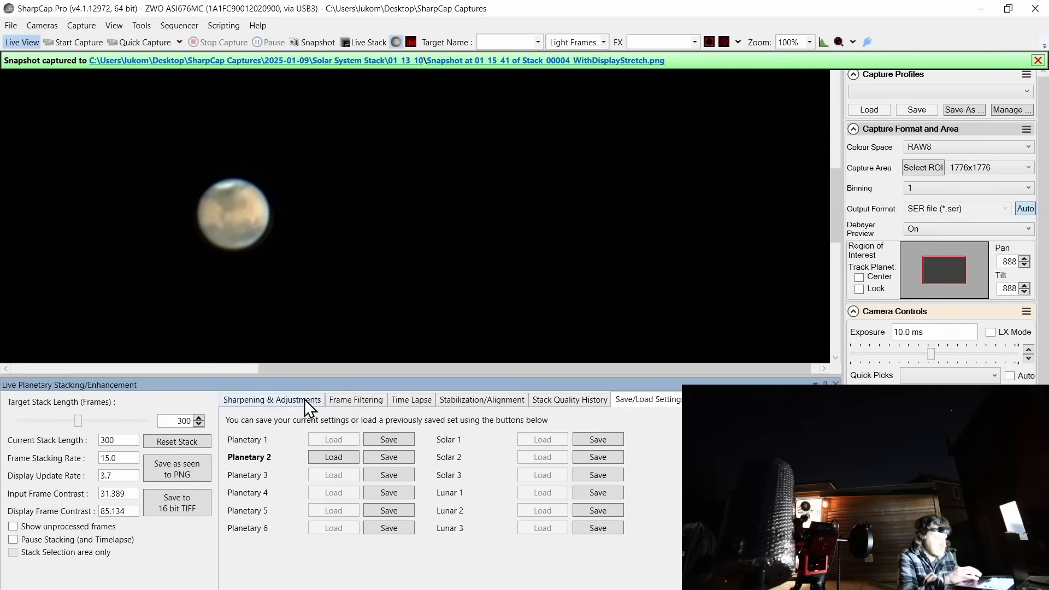
pyautogui.click(272, 399)
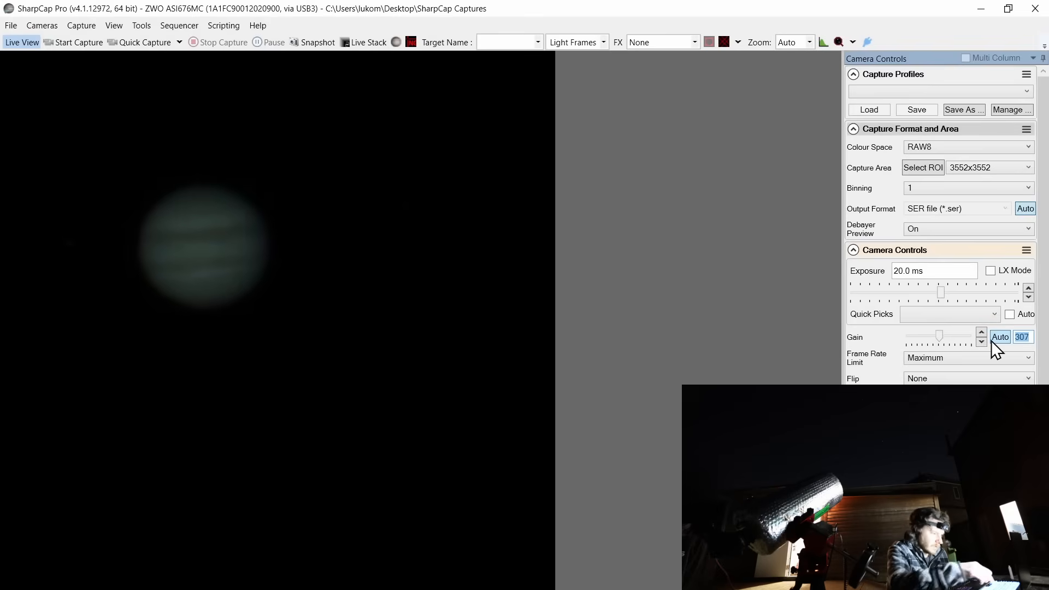
# Raise camera gain to 400 and restart live stacking on Jupiter
pyautogui.click(981, 333)
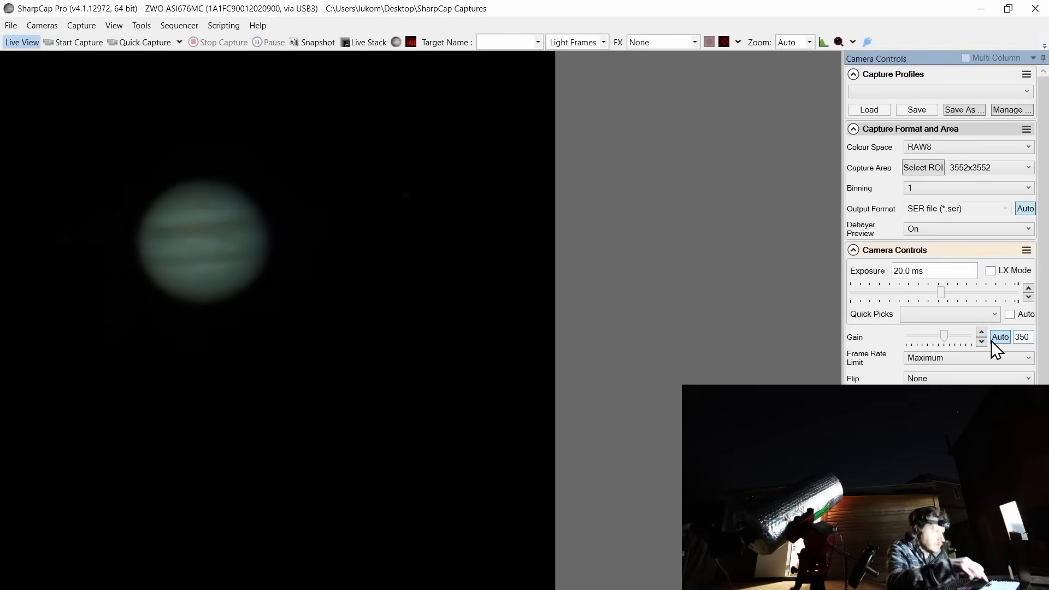
pyautogui.click(982, 333)
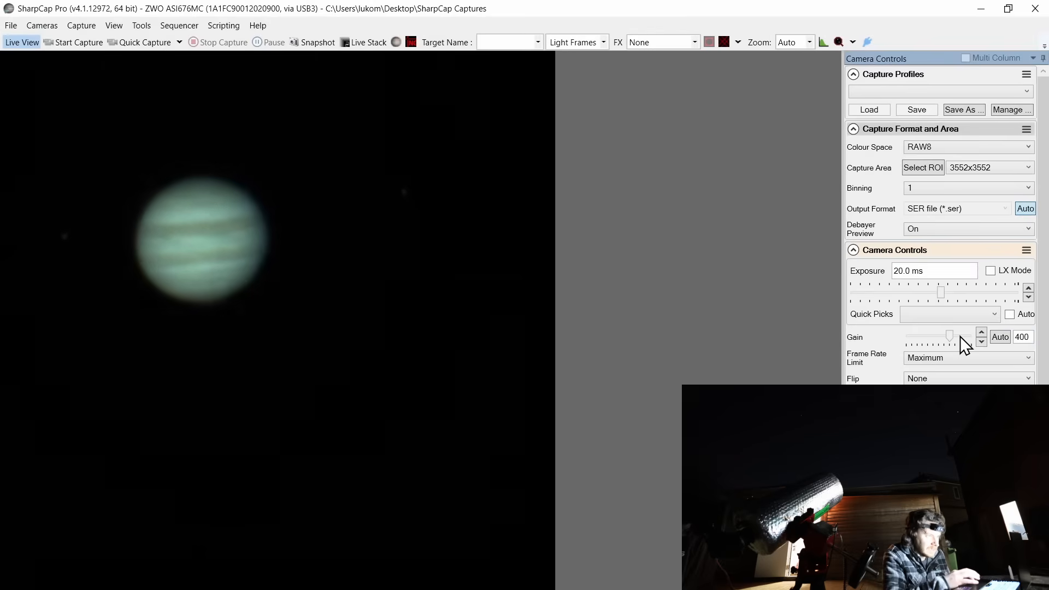
pyautogui.moveTo(671, 244)
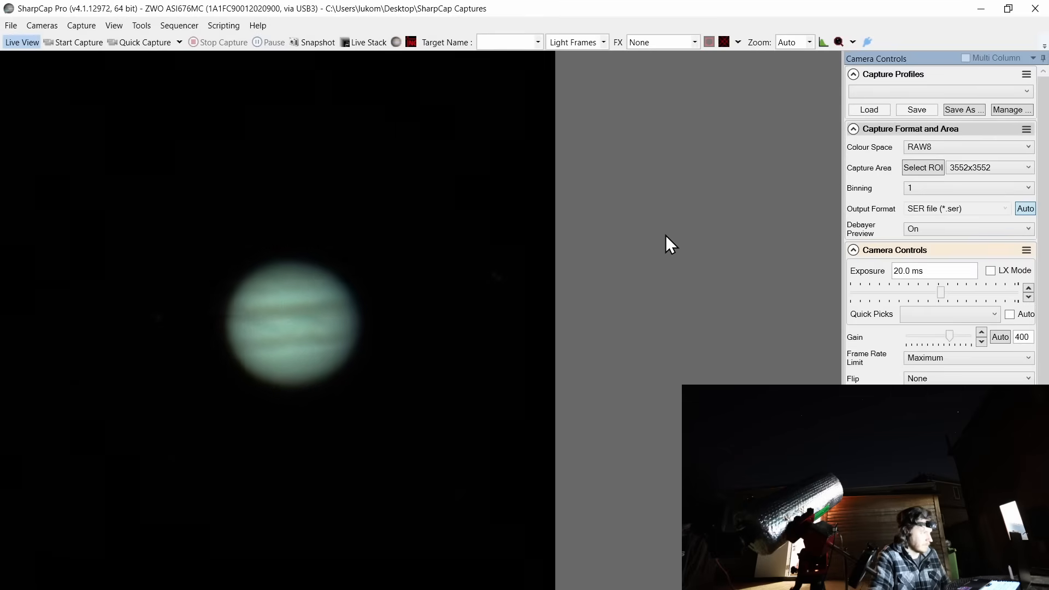
pyautogui.moveTo(710, 172)
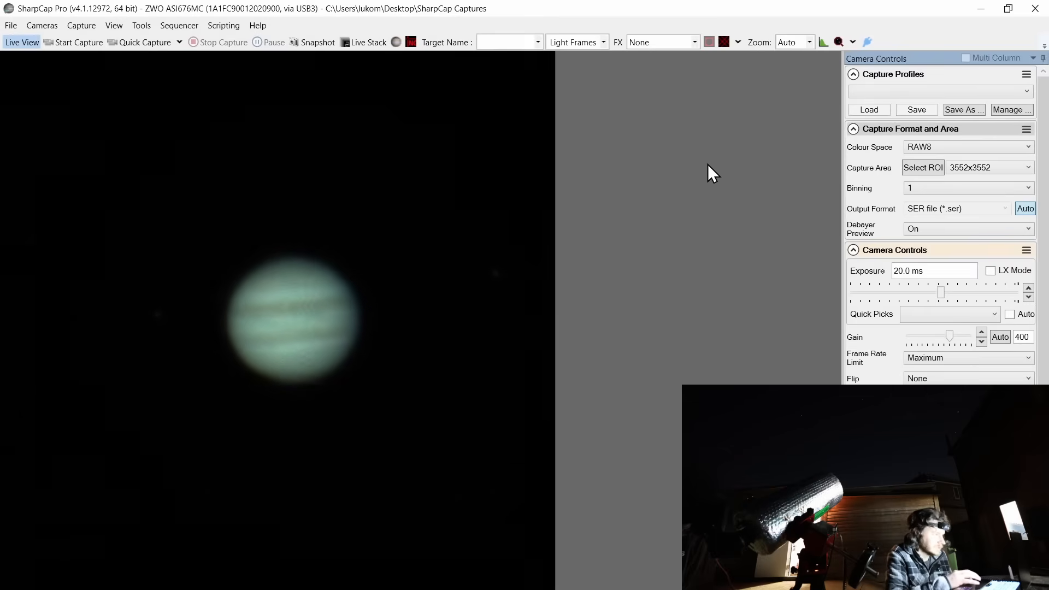
pyautogui.click(396, 43)
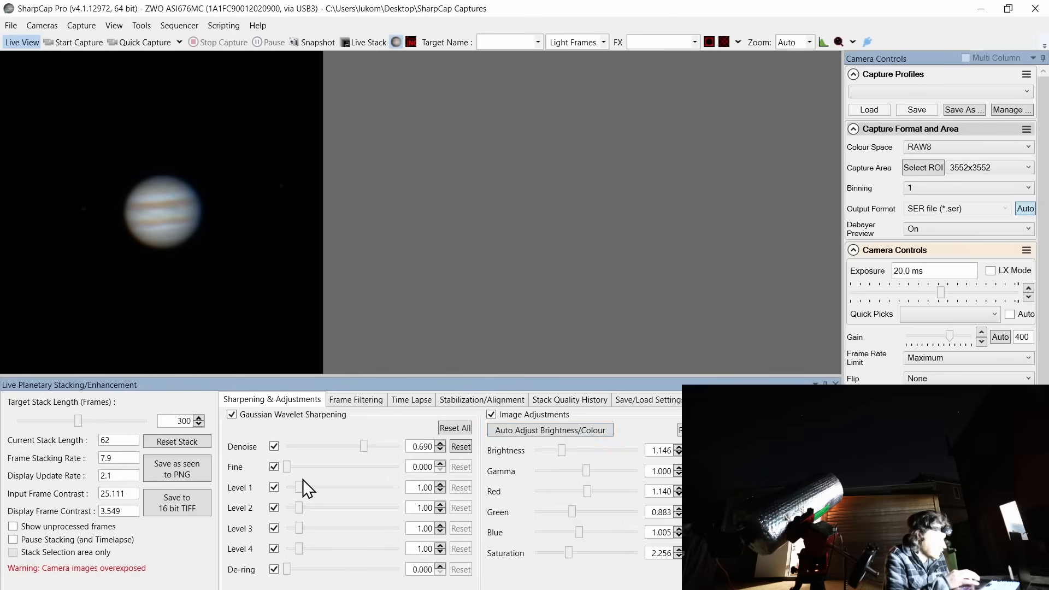
pyautogui.moveTo(654, 62)
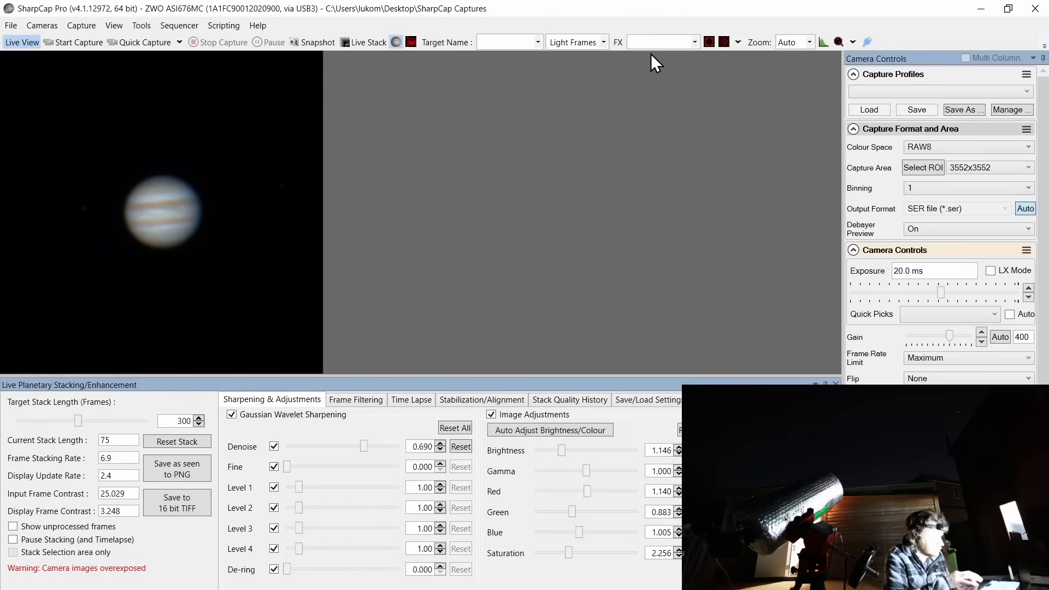
# Zoom the Jupiter preview to 66%, then to 50%
pyautogui.click(812, 42)
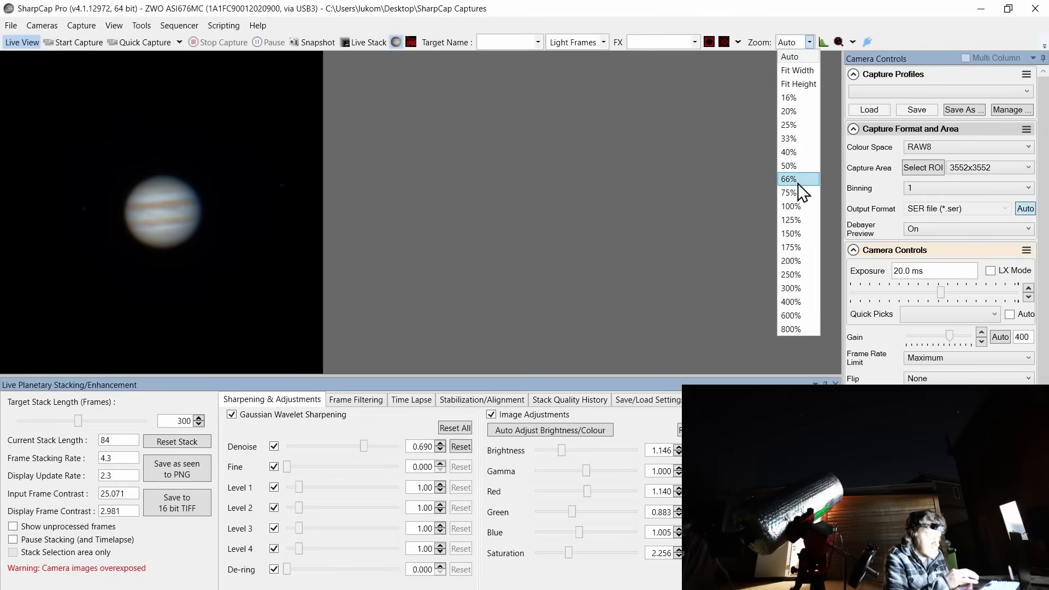
pyautogui.click(788, 179)
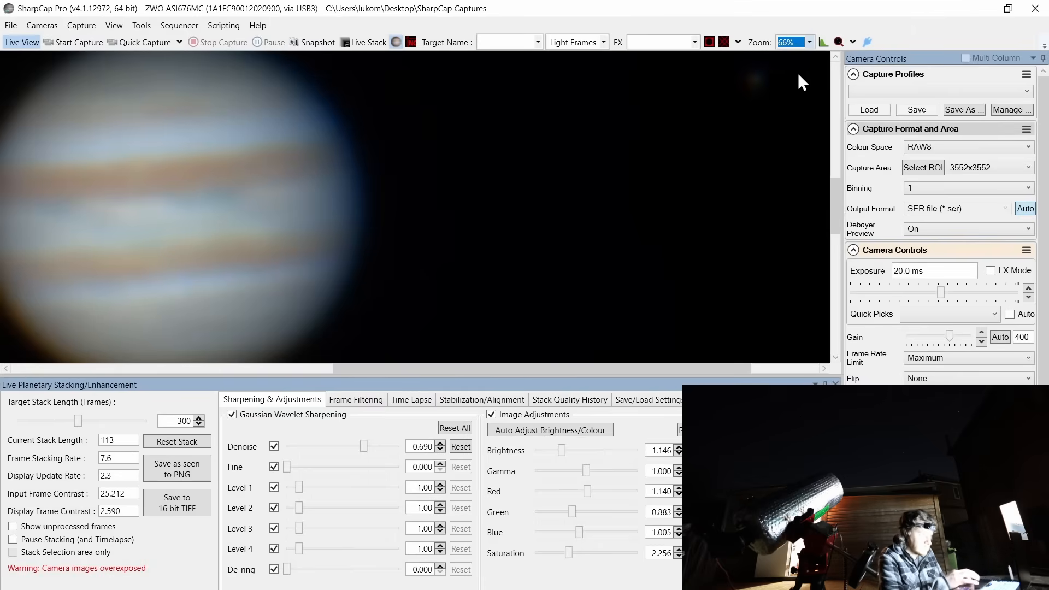
pyautogui.click(809, 42)
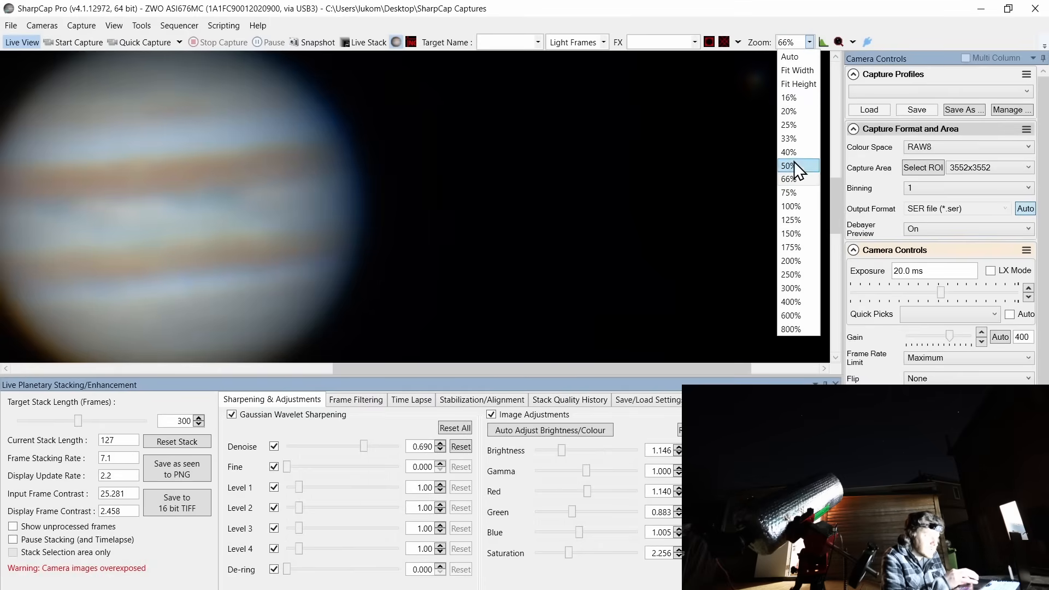
pyautogui.click(787, 167)
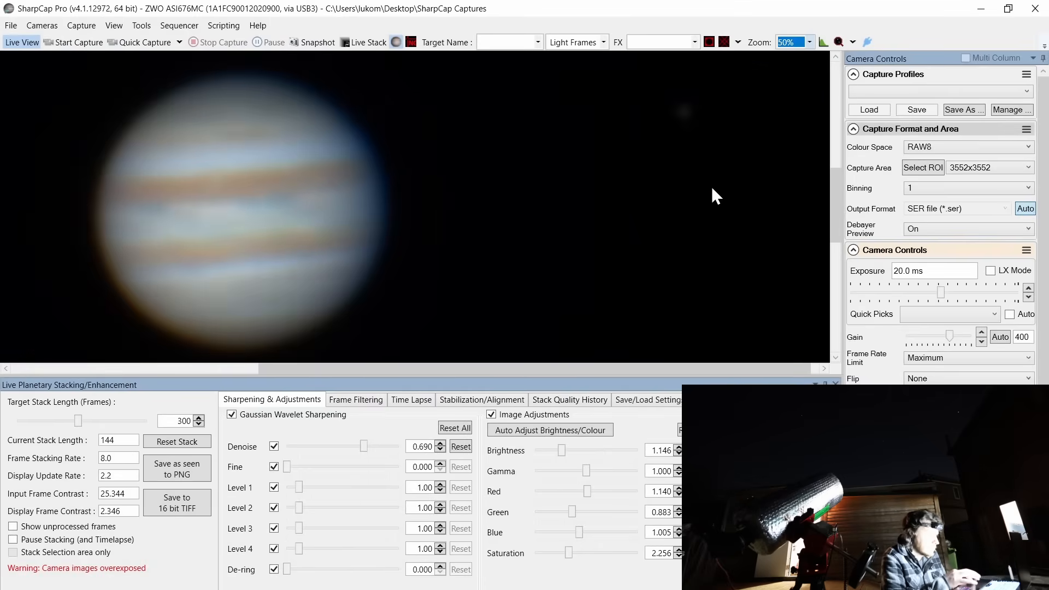
pyautogui.moveTo(298, 487)
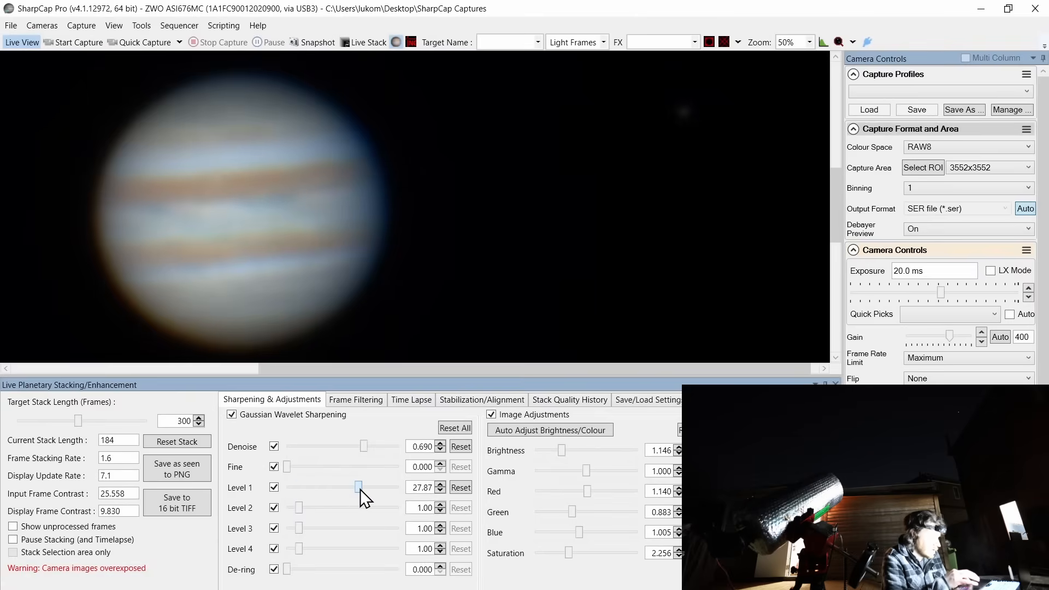
# Reset Jupiter's wavelet levels 1 and 2, toggle zoom to Auto and back to 50%
pyautogui.click(460, 487)
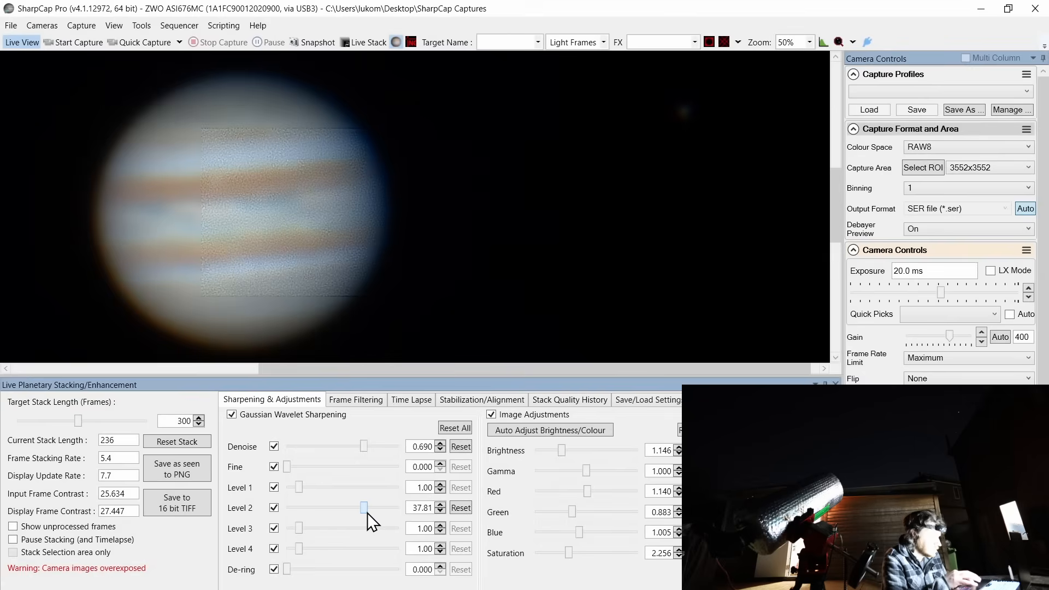
pyautogui.click(460, 508)
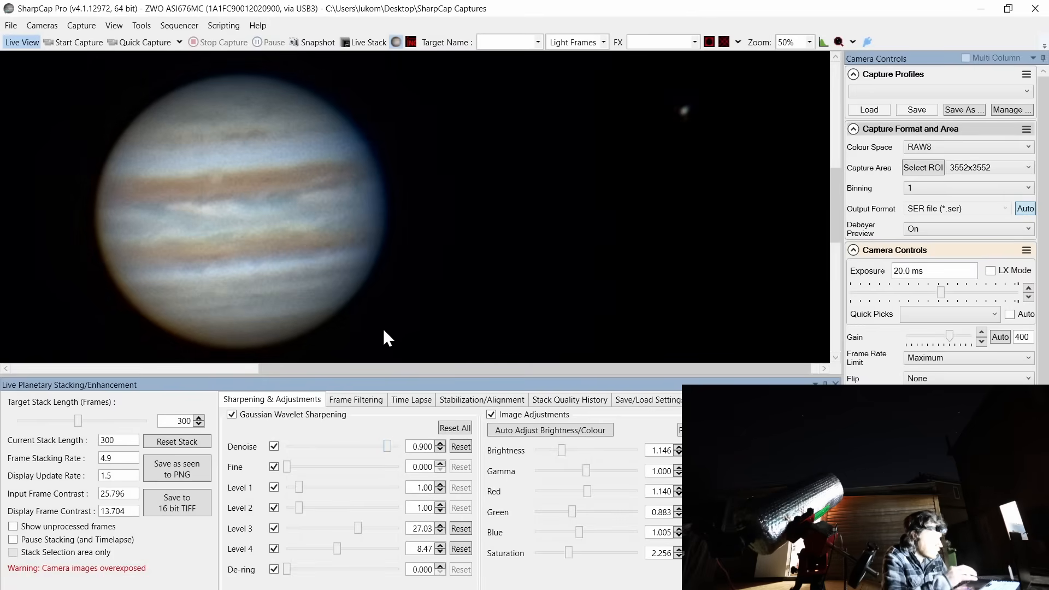
pyautogui.click(810, 42)
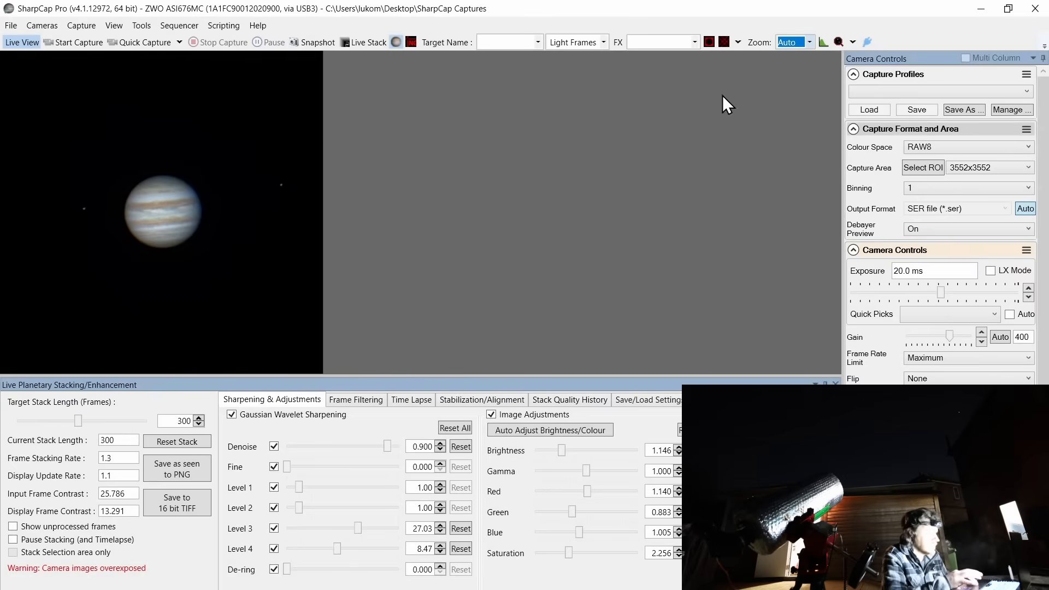
pyautogui.moveTo(810, 54)
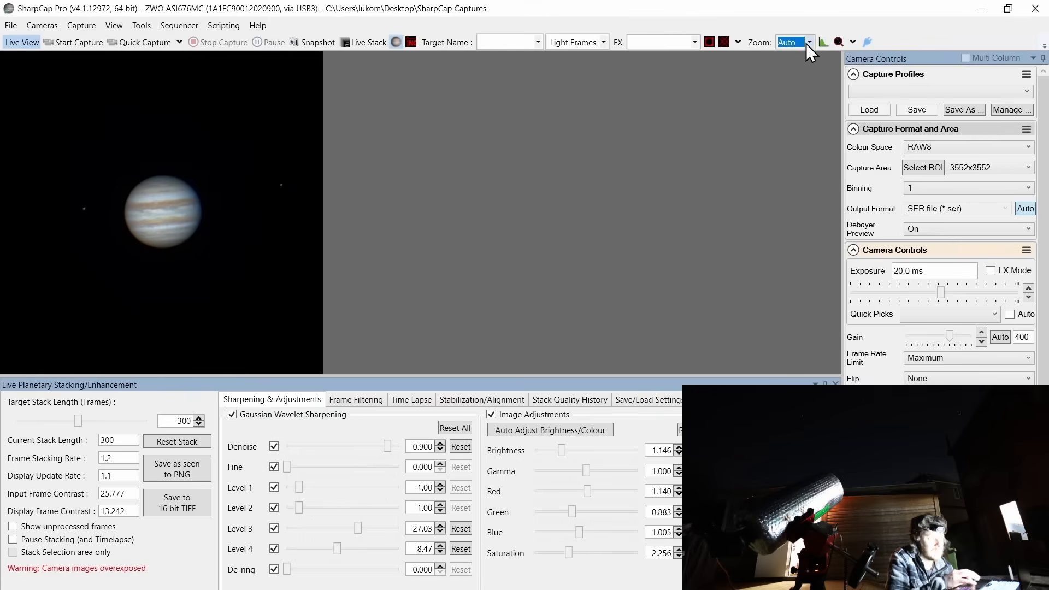
pyautogui.click(808, 42)
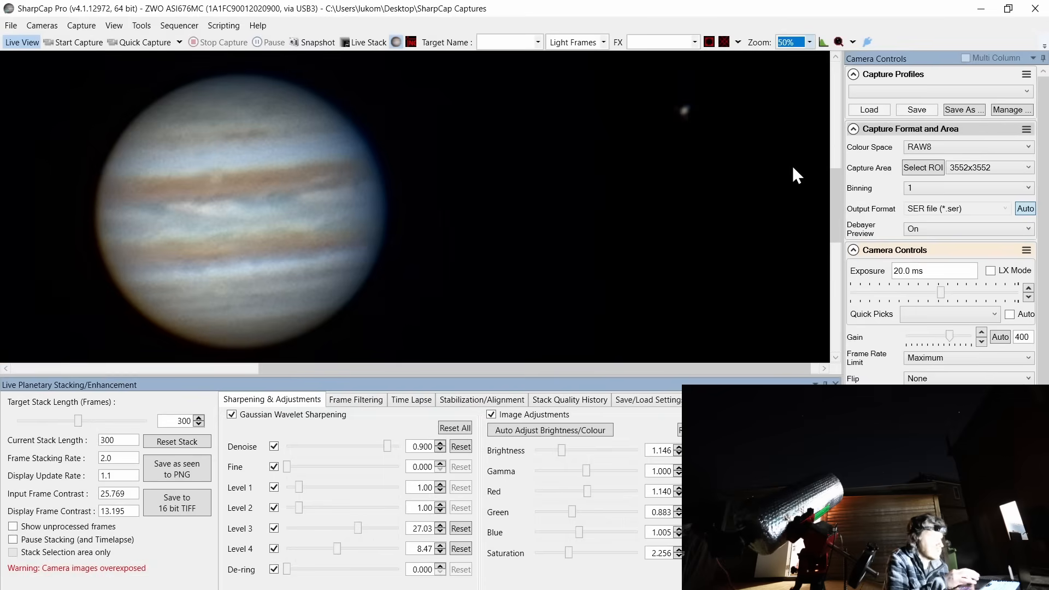